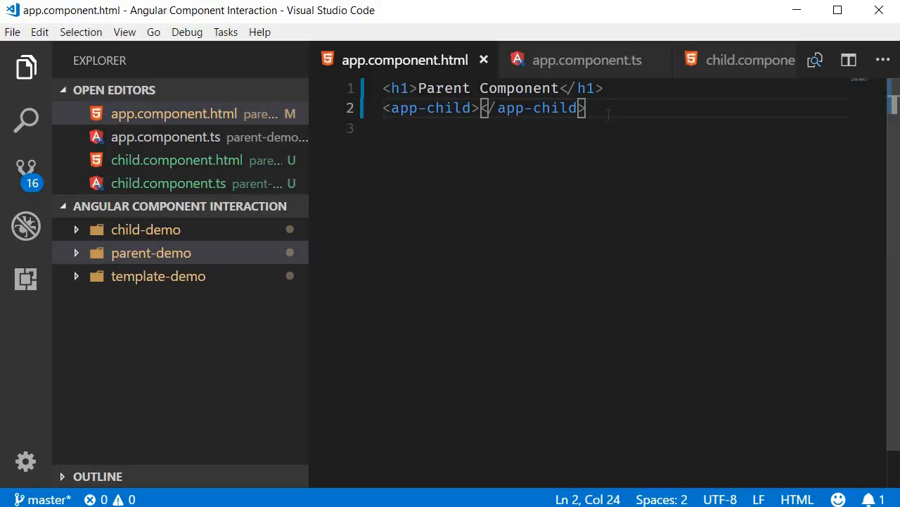
pyautogui.moveTo(194, 253)
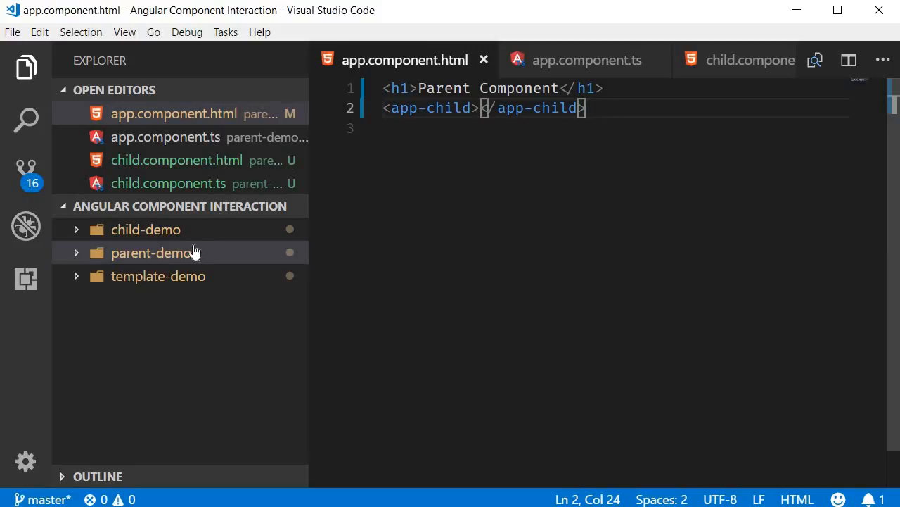
# - Expand and collapse the parent-demo project folder in the Explorer
pyautogui.click(151, 253)
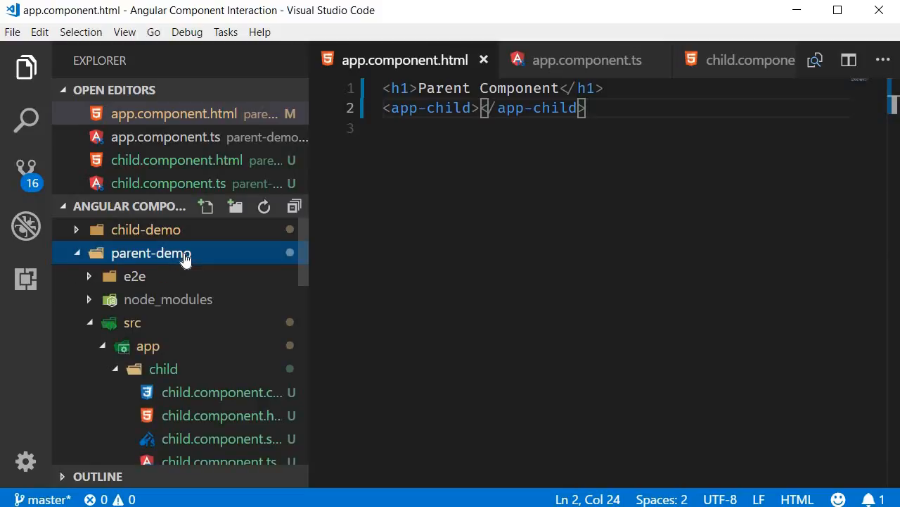
pyautogui.click(150, 253)
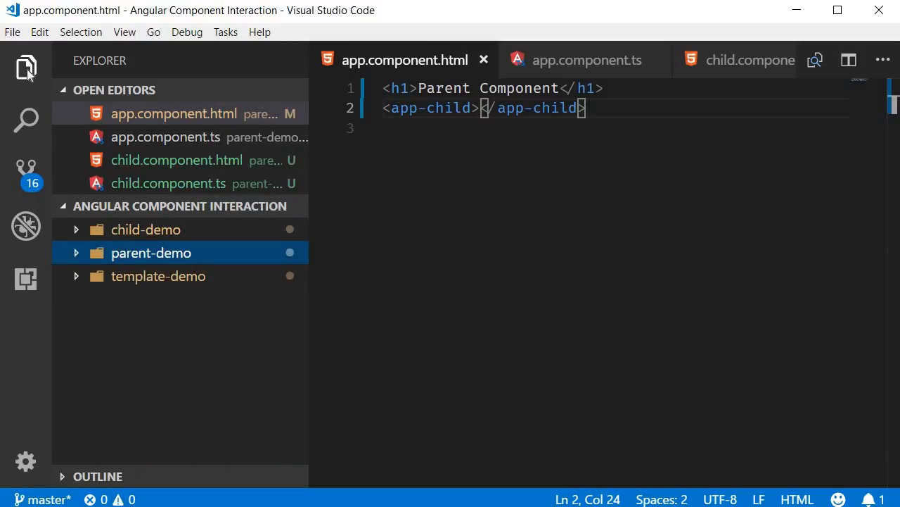
pyautogui.click(25, 67)
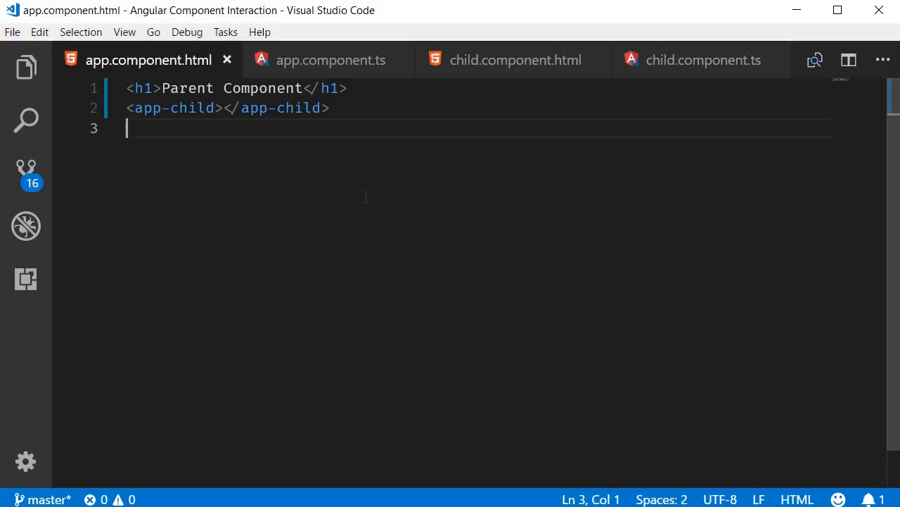
pyautogui.moveTo(360, 119)
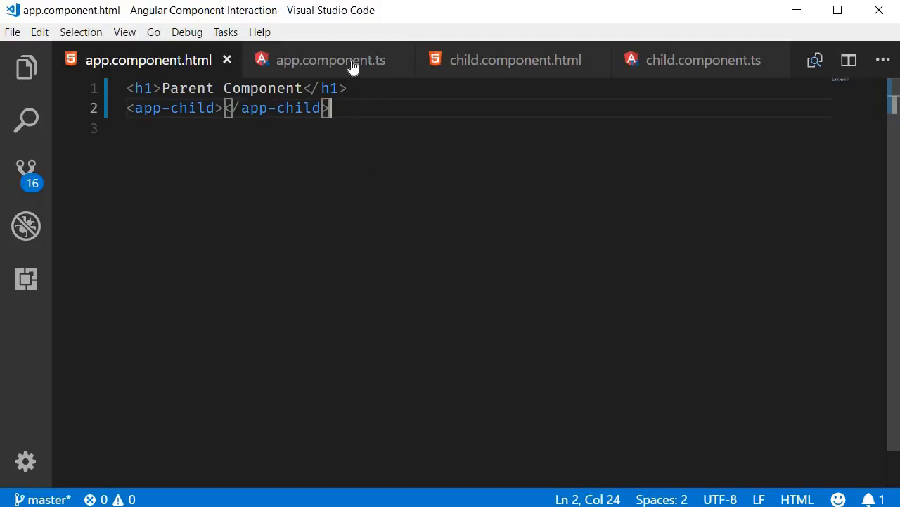
# - Review app.component.ts, child.component.html and child.component.ts in turn
pyautogui.click(329, 59)
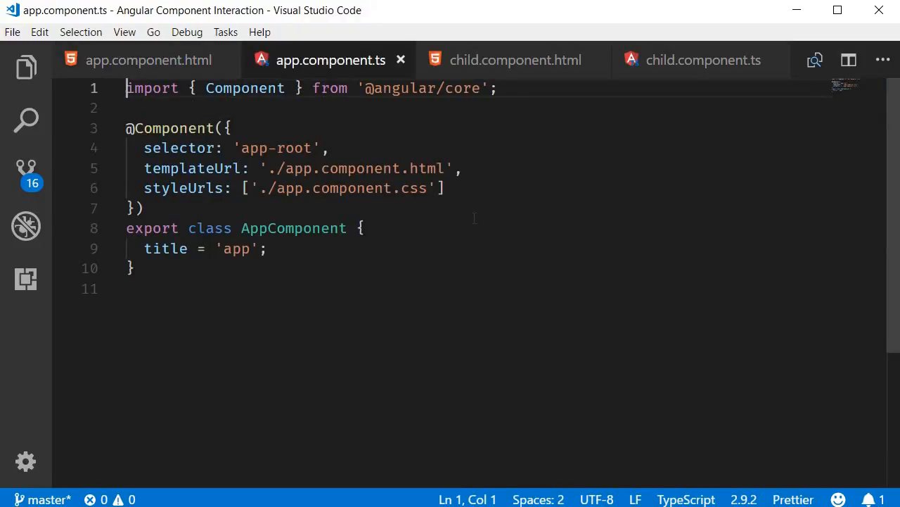
pyautogui.click(515, 60)
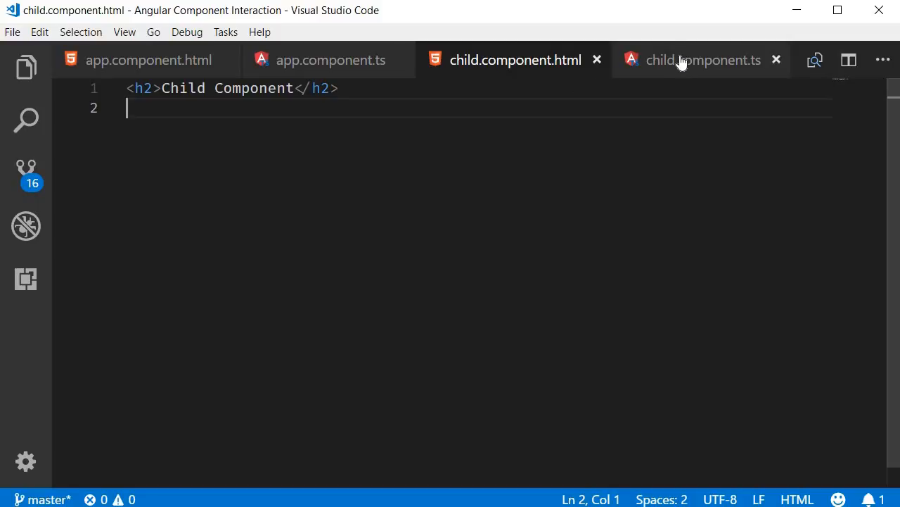
pyautogui.click(704, 59)
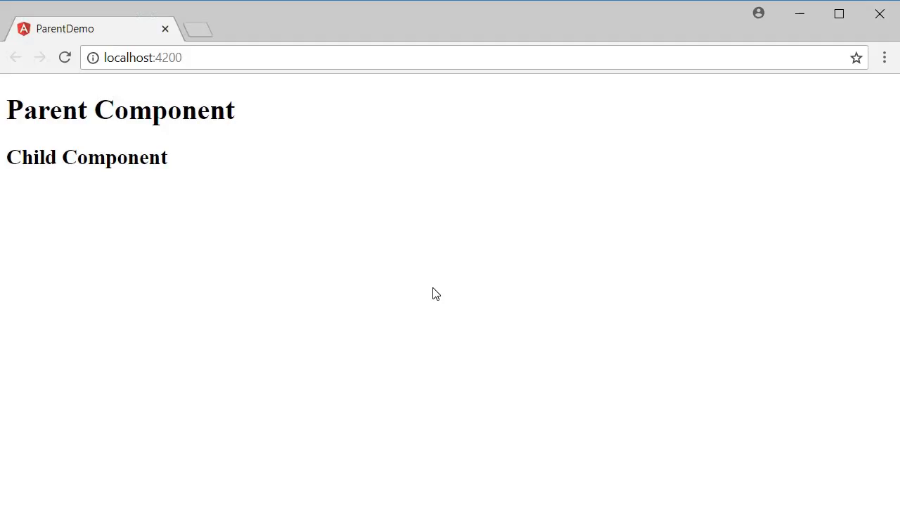
pyautogui.moveTo(200, 195)
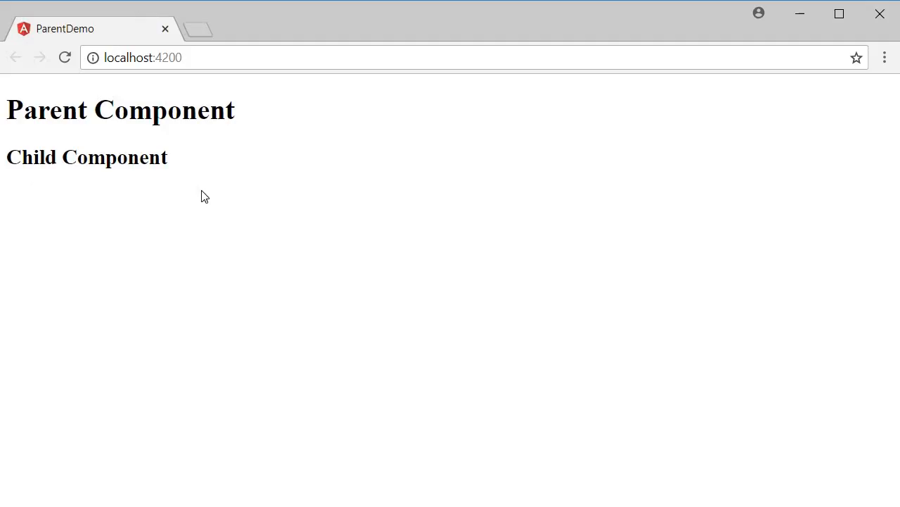
pyautogui.moveTo(56, 178)
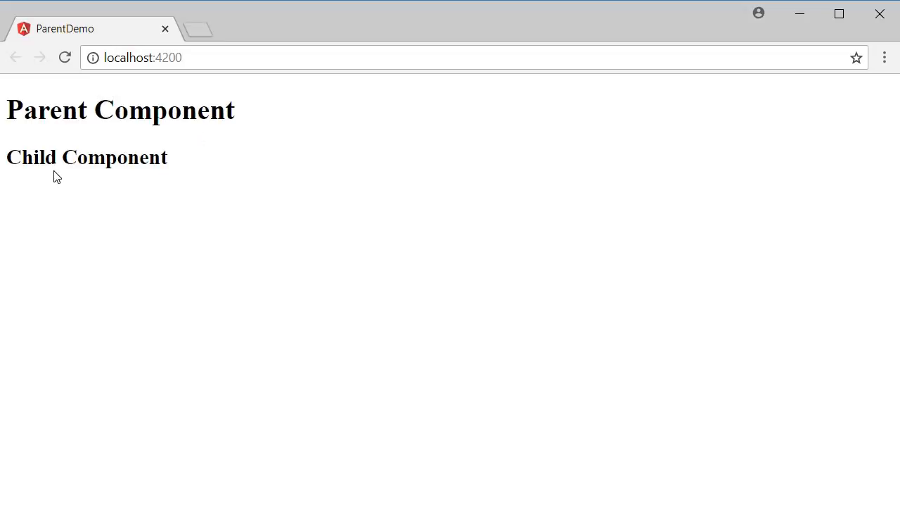
pyautogui.moveTo(151, 177)
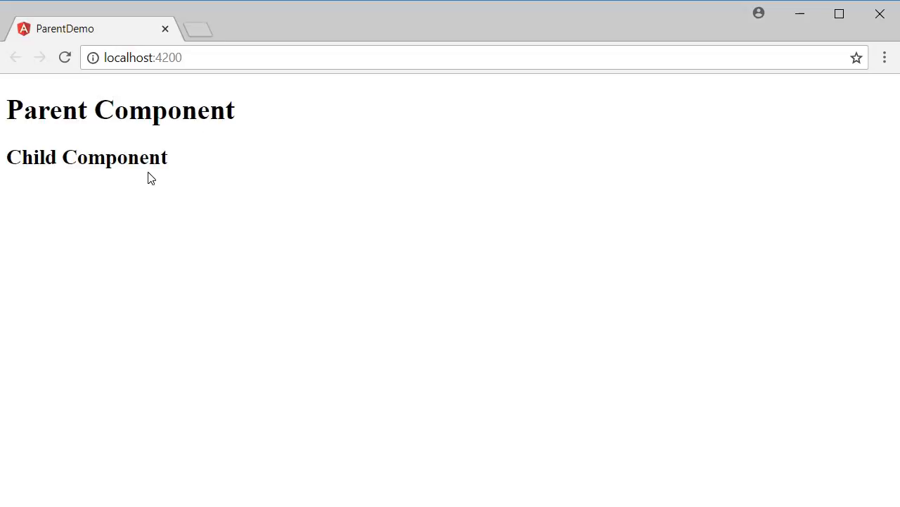
pyautogui.moveTo(163, 187)
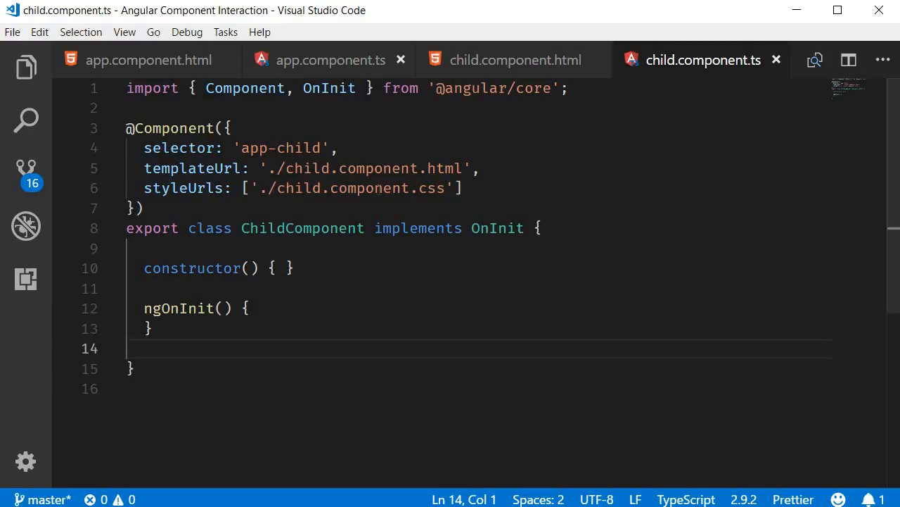
# - Add greet() { alert('Hello Vishwas'); } to AppComponent below the title property
pyautogui.click(329, 59)
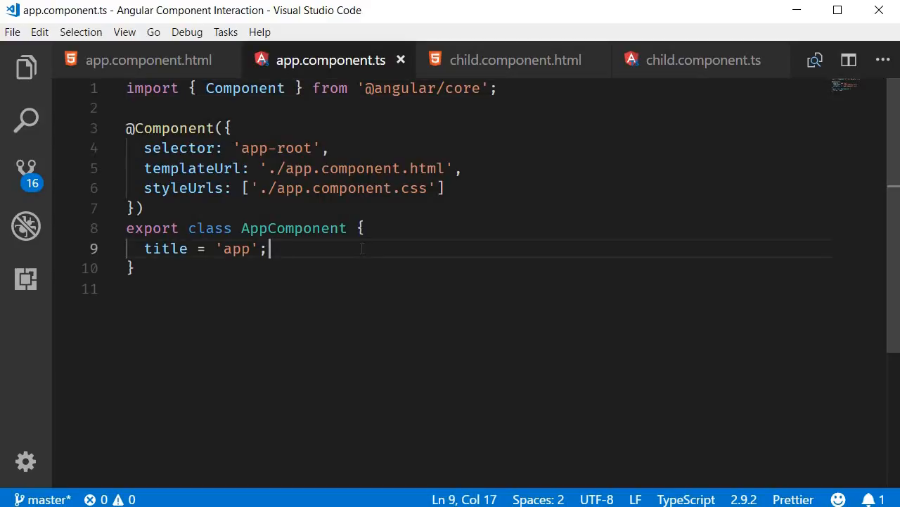
pyautogui.press('Enter')
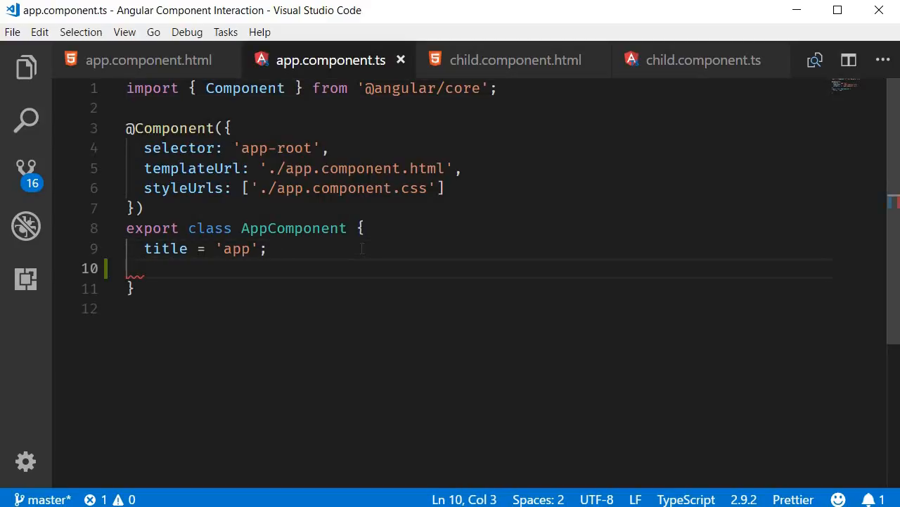
pyautogui.write('gr')
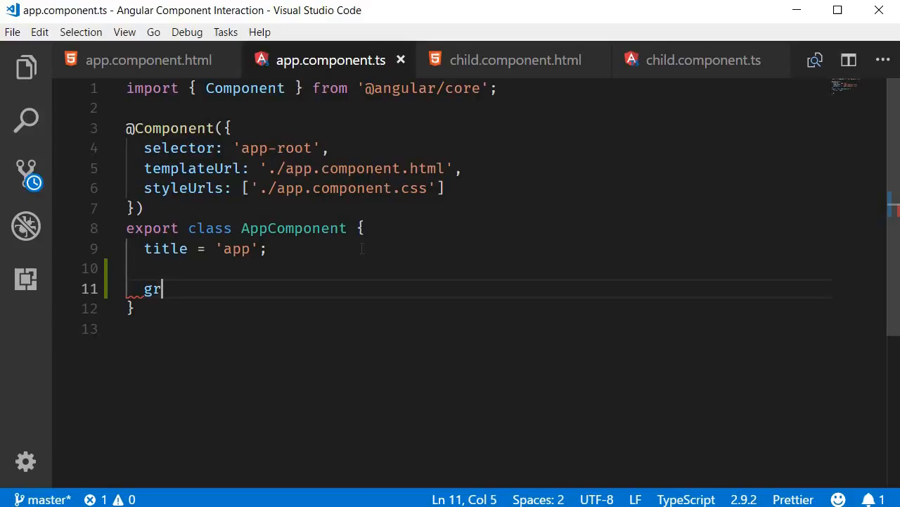
pyautogui.write('eet() {')
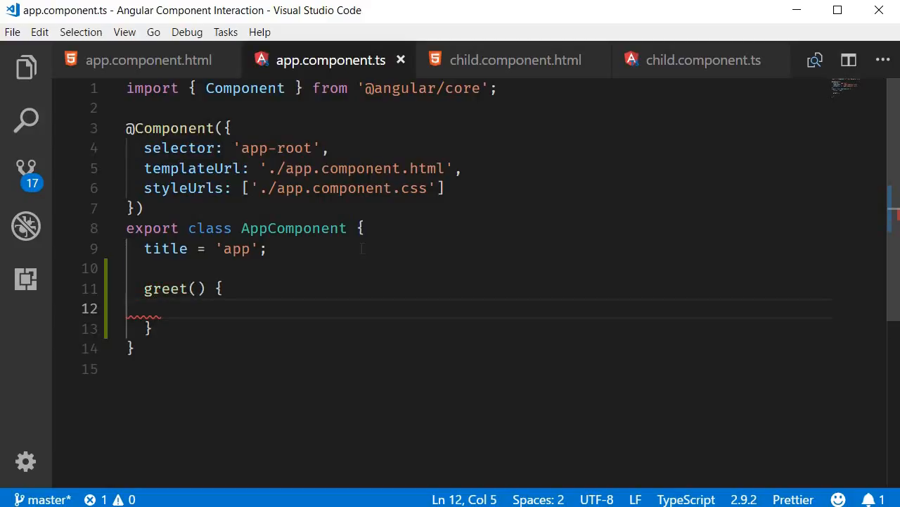
pyautogui.write('alert')
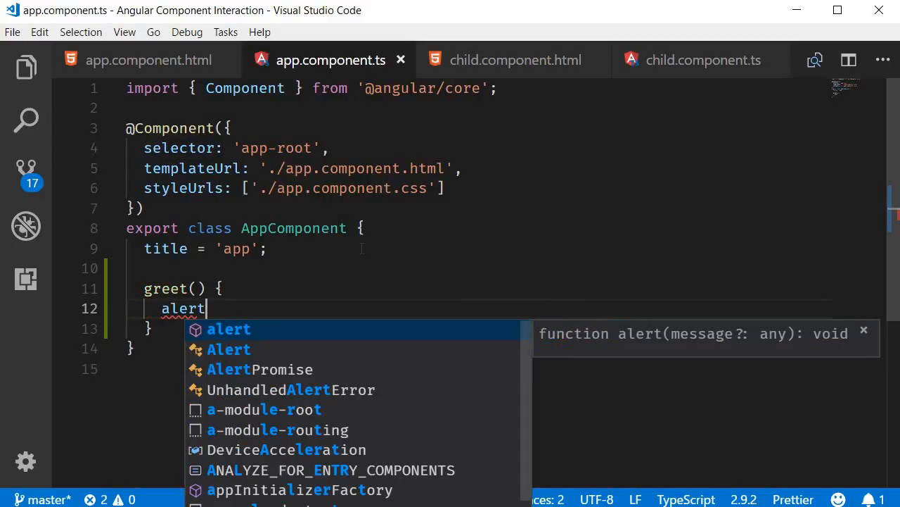
pyautogui.write("('Hello Vishwas');")
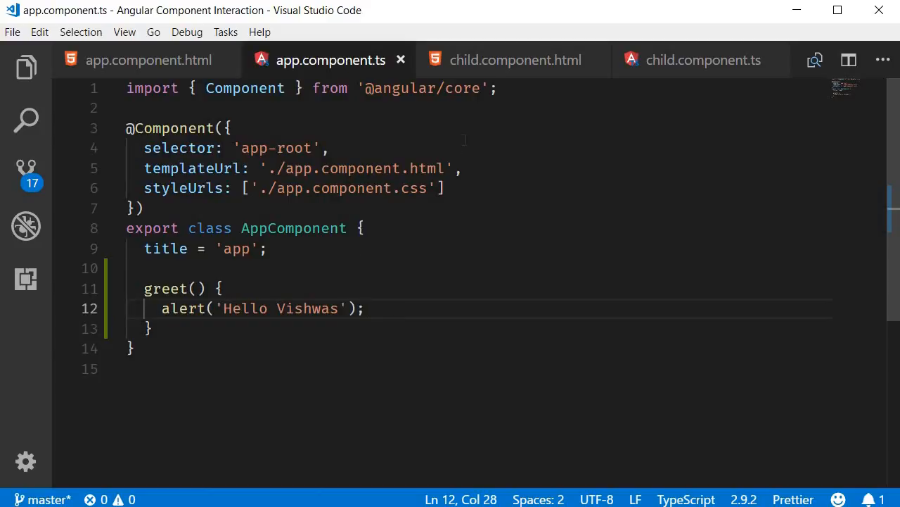
pyautogui.click(515, 59)
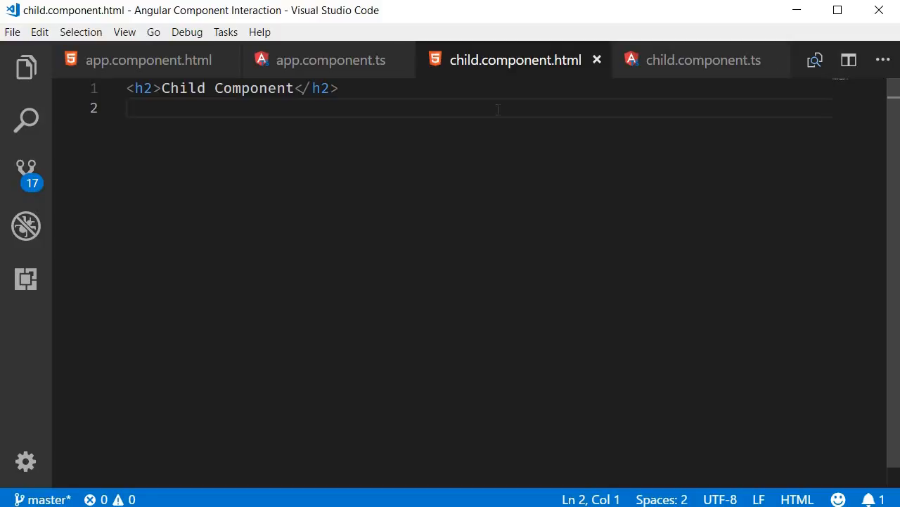
# - Add <button (click)="callParentGreet()">Greet</button> to child.component.html
pyautogui.write('button>Greet</button>')
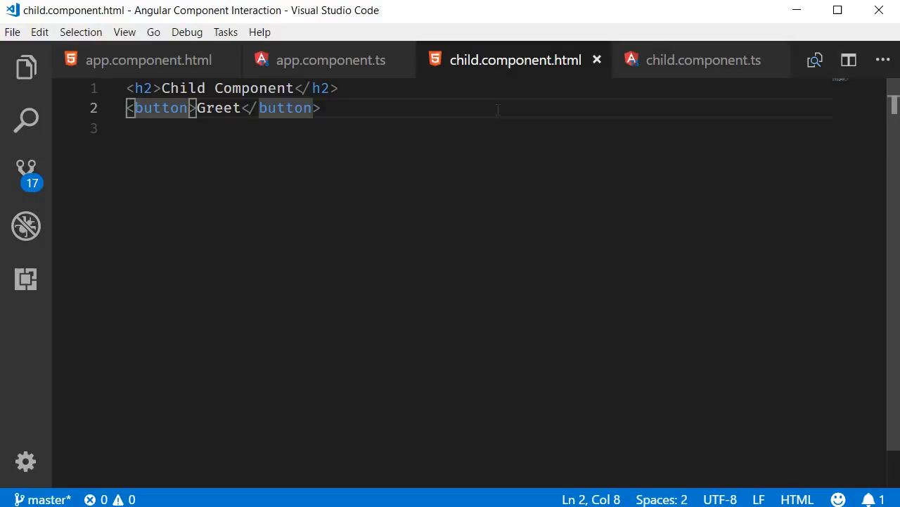
pyautogui.write('(click)=""')
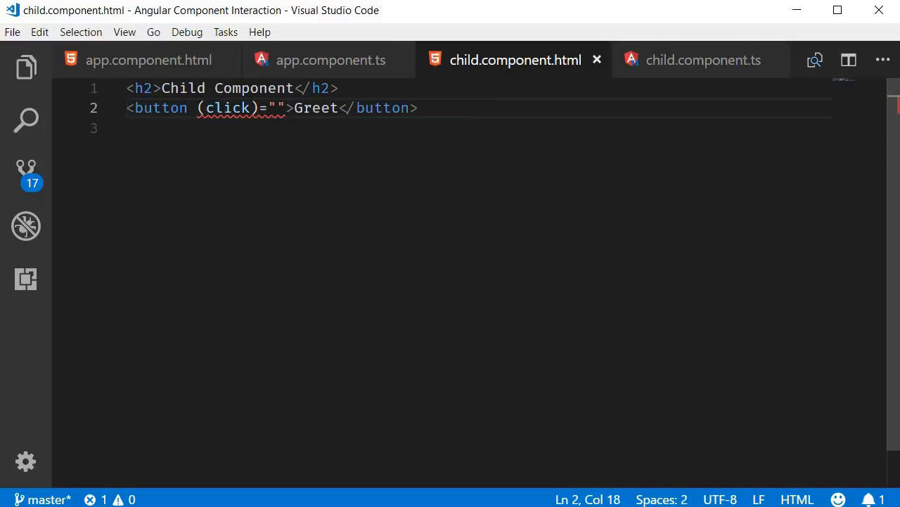
pyautogui.write('callParent')
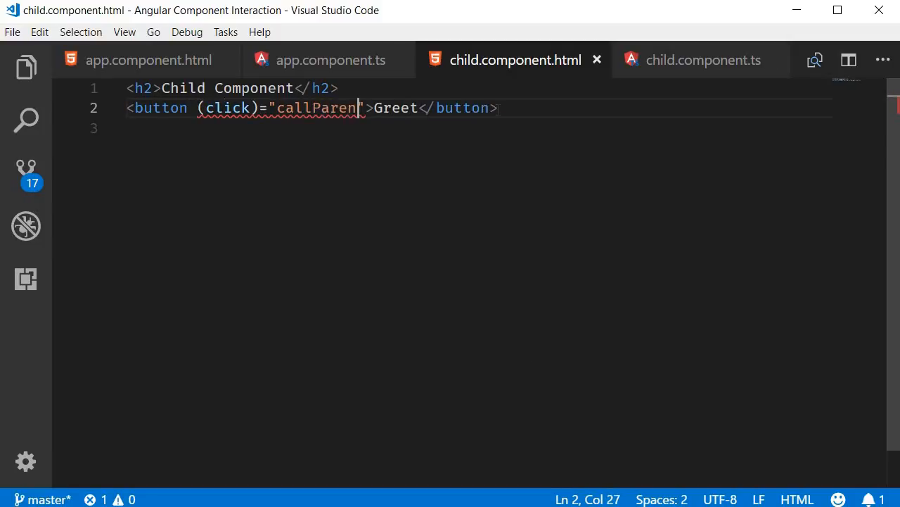
pyautogui.write('tGreet()')
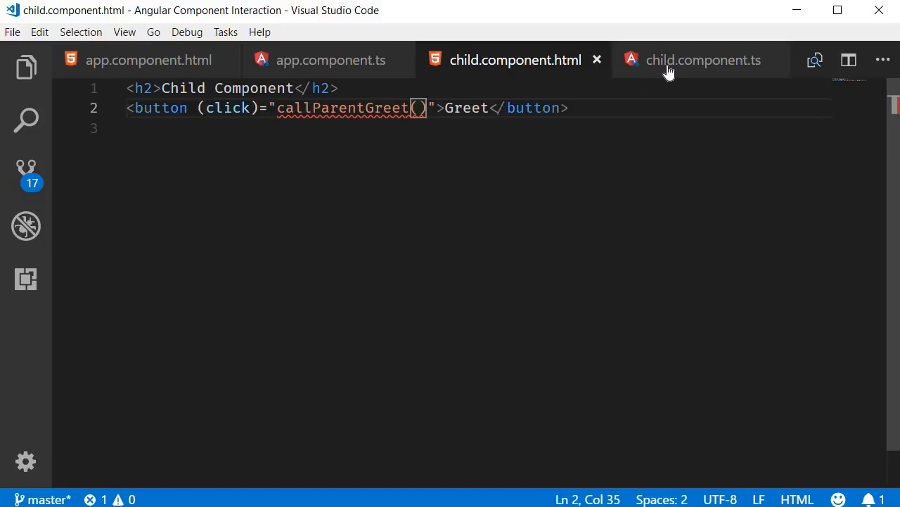
pyautogui.click(703, 60)
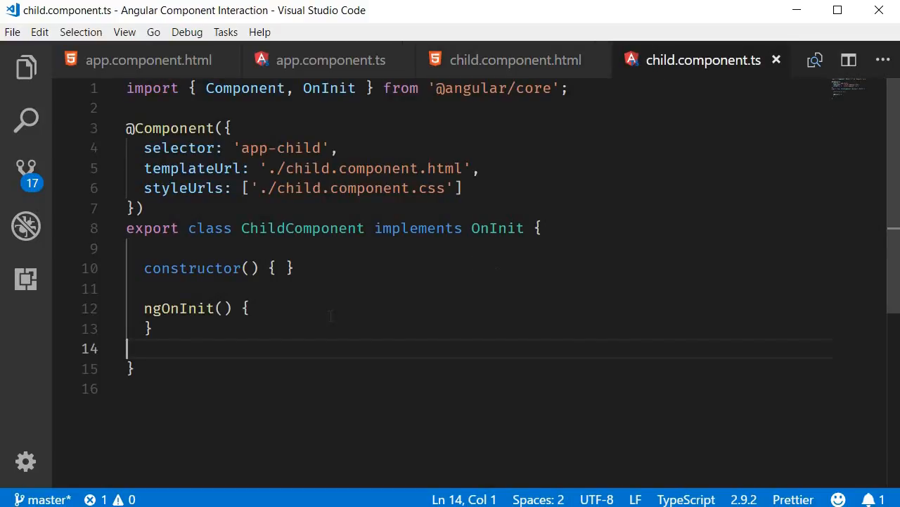
pyautogui.moveTo(289, 342)
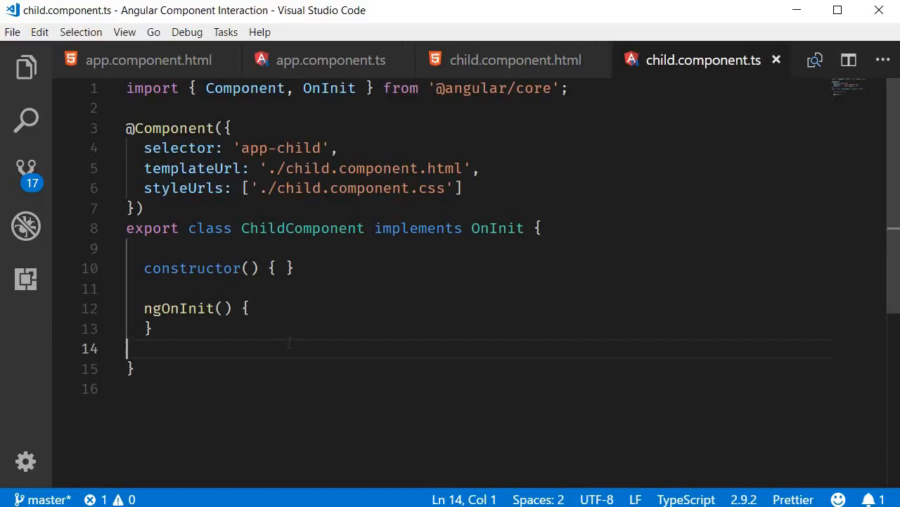
# - Add callParentGreet() { alert('Sending a message'); } to ChildComponent below ngOnInit
pyautogui.press('Enter')
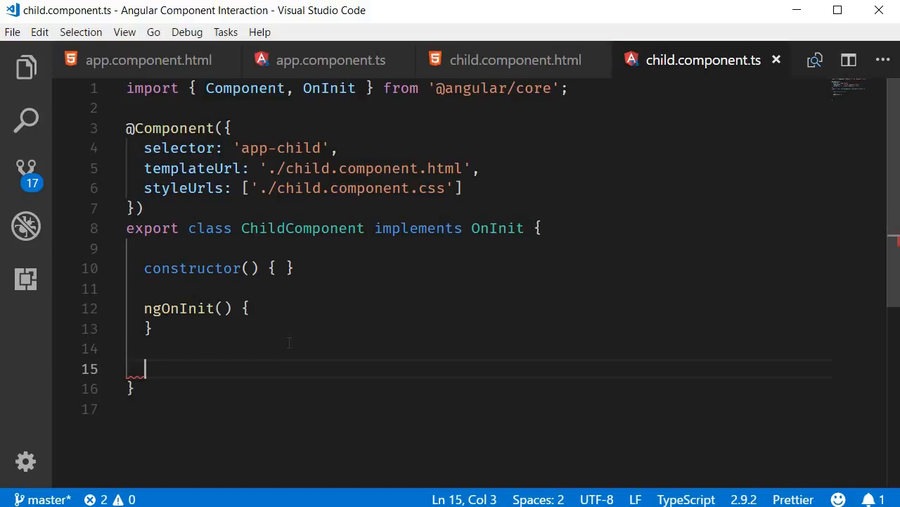
pyautogui.write('call')
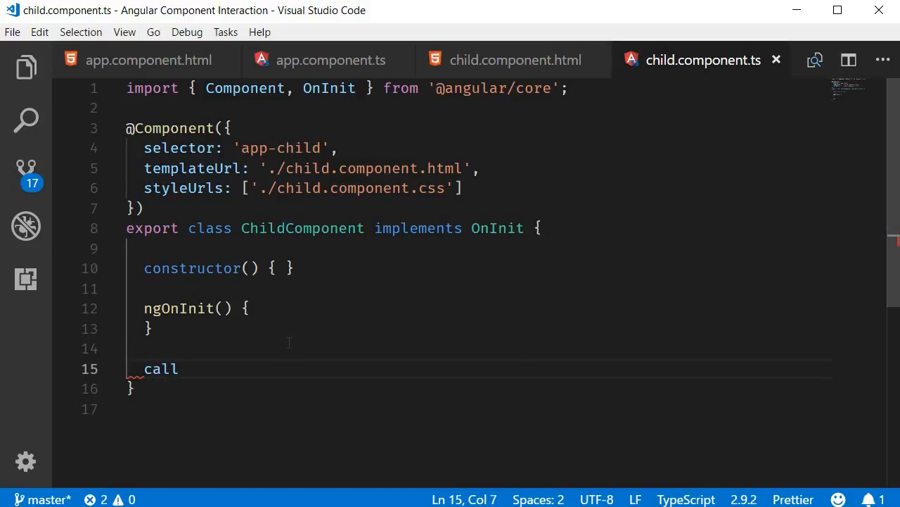
pyautogui.write('ParentGreet() {')
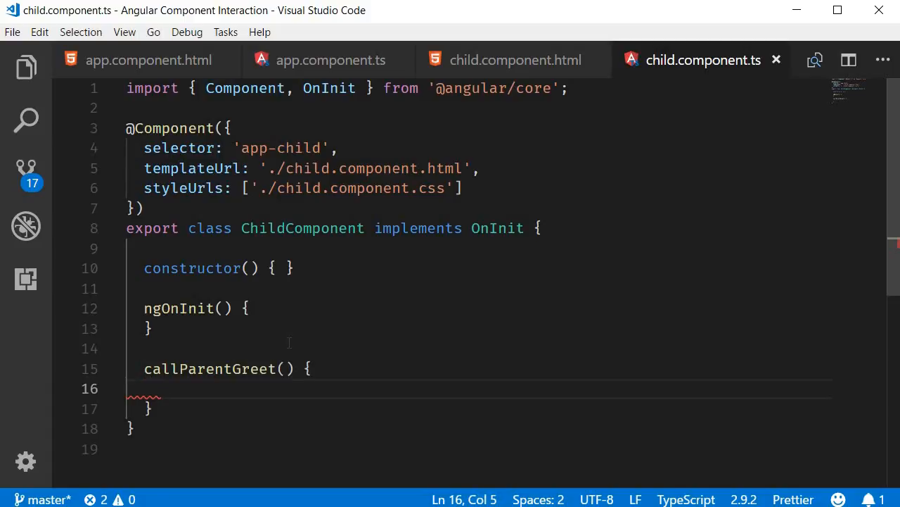
pyautogui.write('alert')
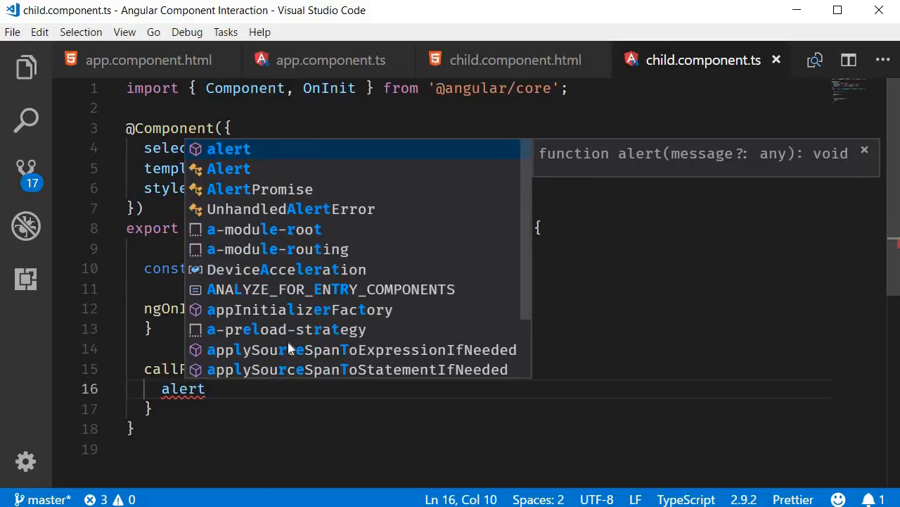
pyautogui.write("('Sending a message');")
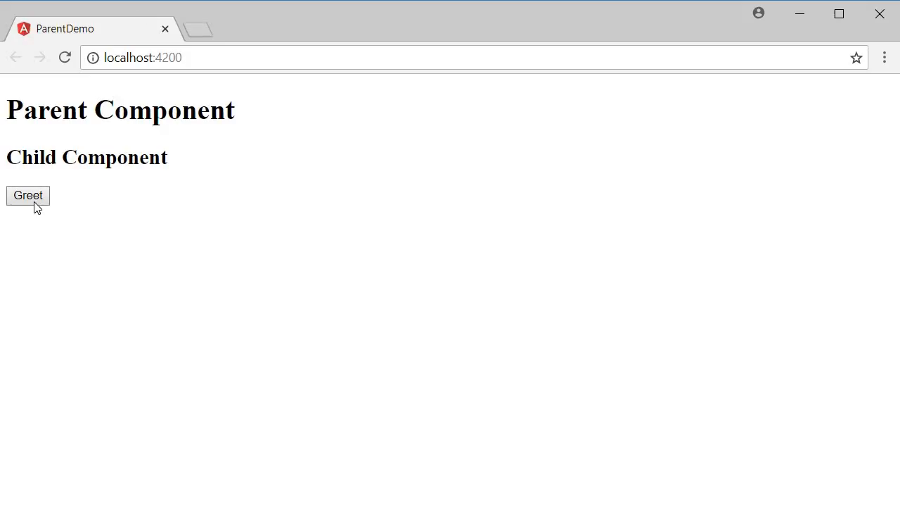
pyautogui.click(28, 194)
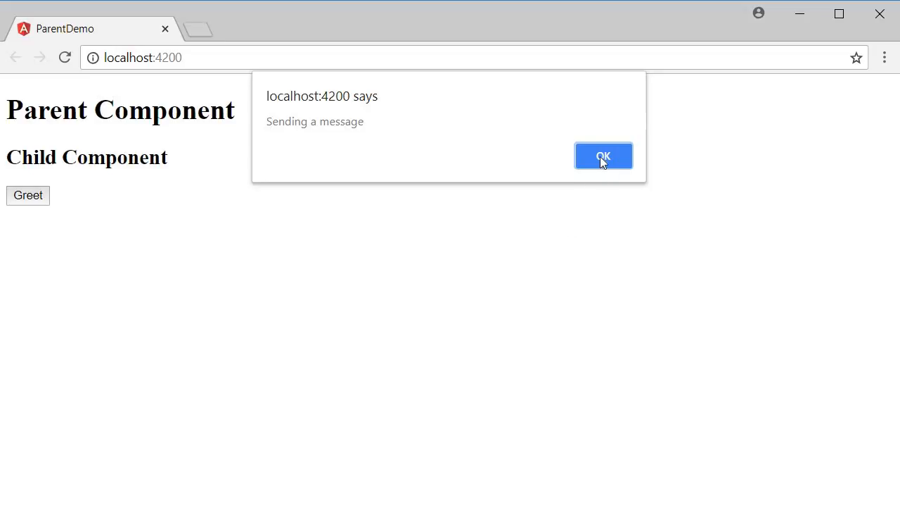
pyautogui.click(603, 155)
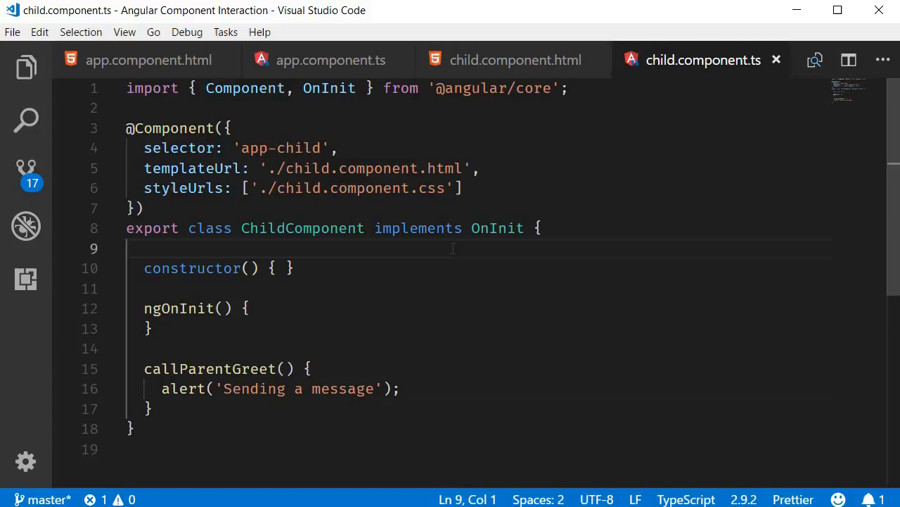
# - Declare greetEvent = new EventEmitter(); as a ChildComponent property with auto-import
pyautogui.press('enter')
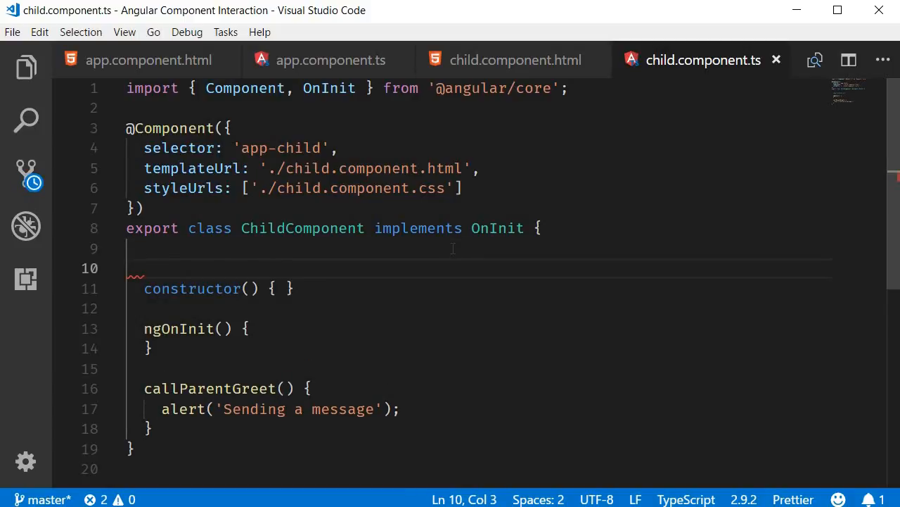
pyautogui.write('gre')
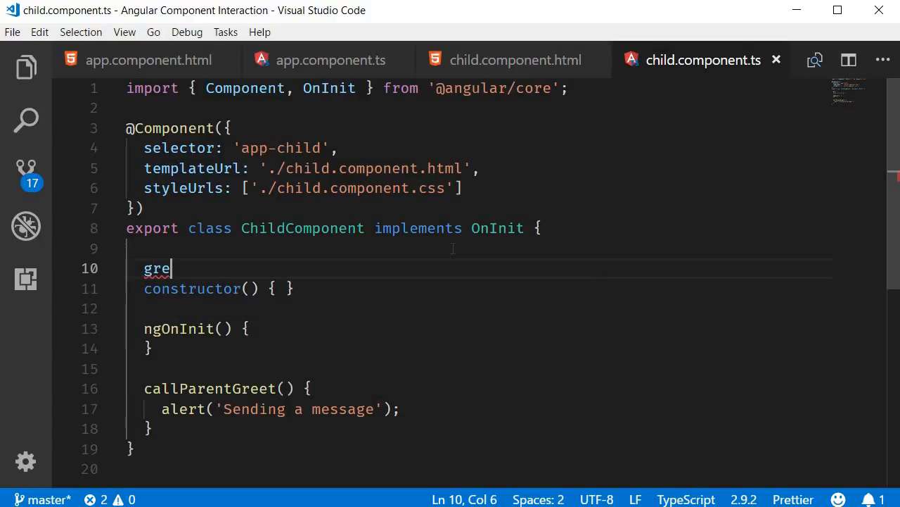
pyautogui.write('tEvent = new')
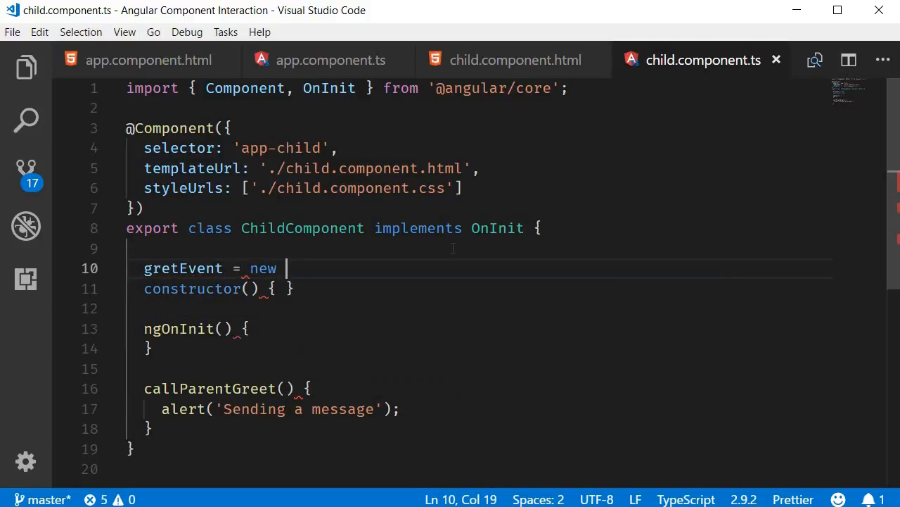
pyautogui.write('EventEmitter();')
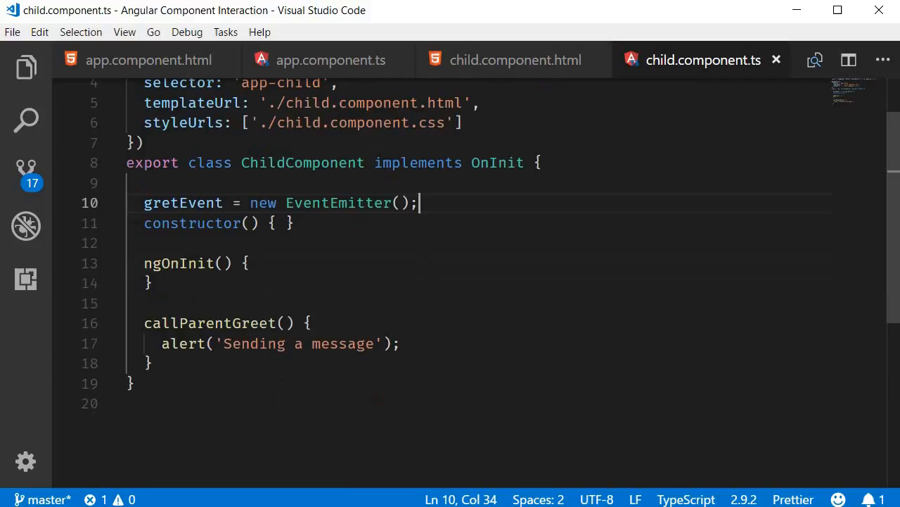
# - Replace the alert in callParentGreet() with this.greetEvent.emit();
pyautogui.moveTo(160, 344); pyautogui.dragTo(401, 343)
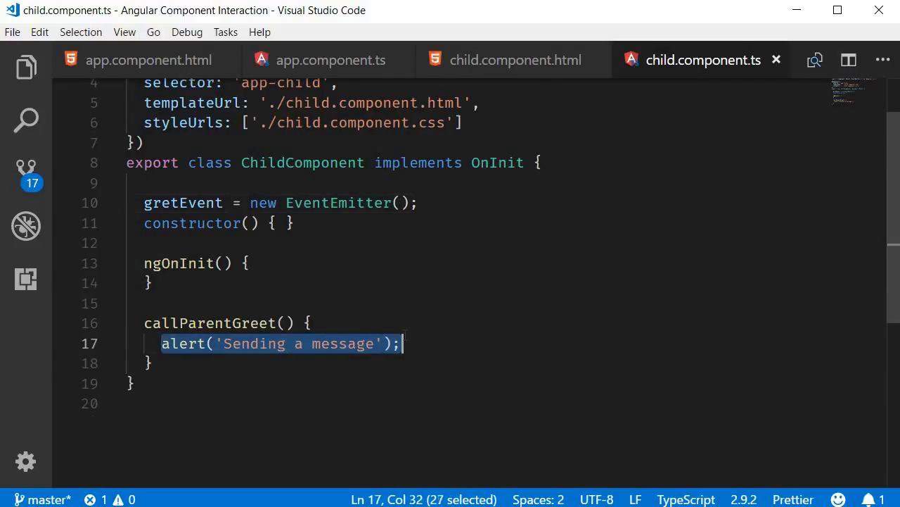
pyautogui.press('Delete')
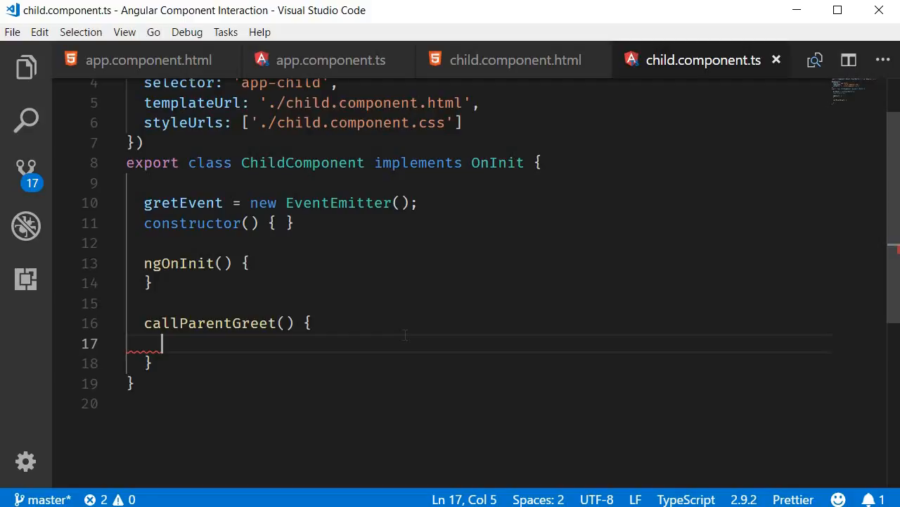
pyautogui.write('this.greetEvent.')
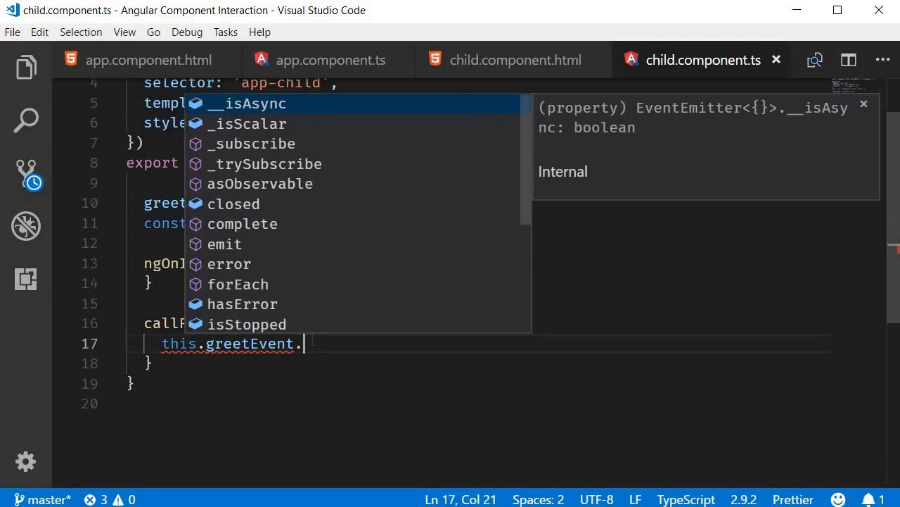
pyautogui.write('emit();')
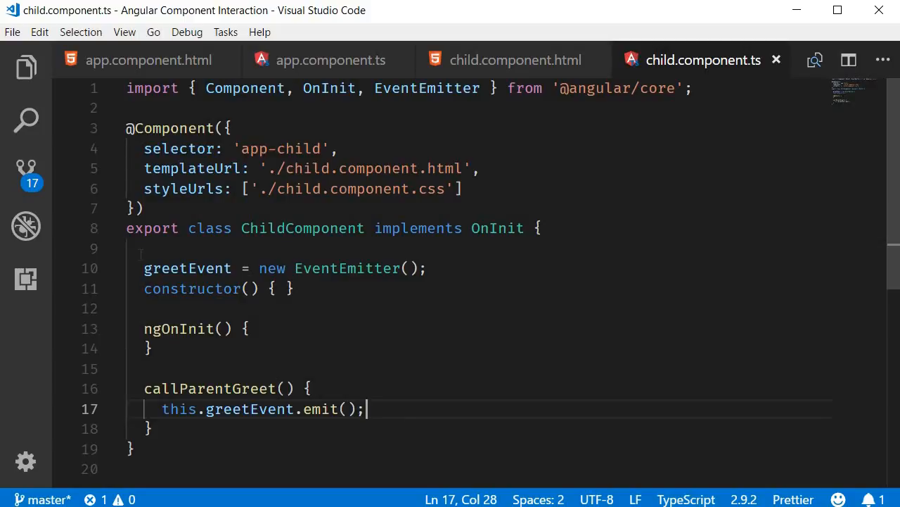
pyautogui.write('@')
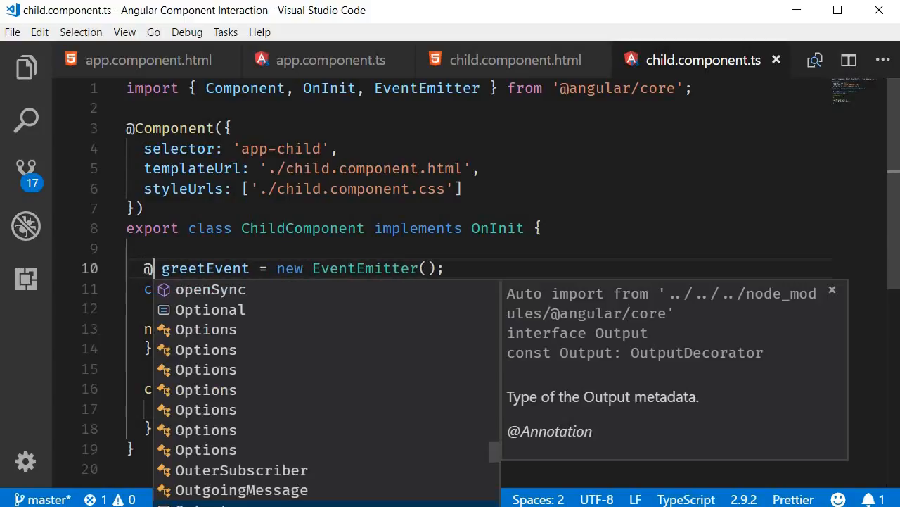
pyautogui.write('Output(')
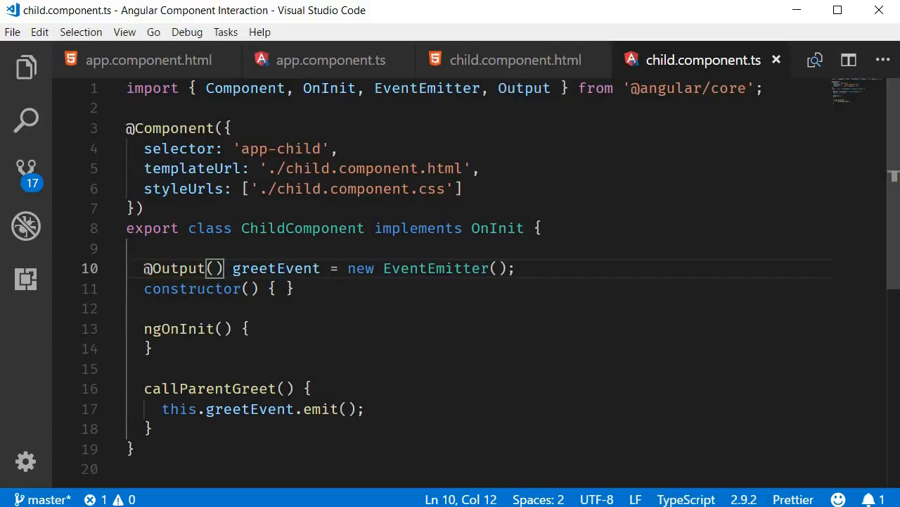
pyautogui.click(510, 88)
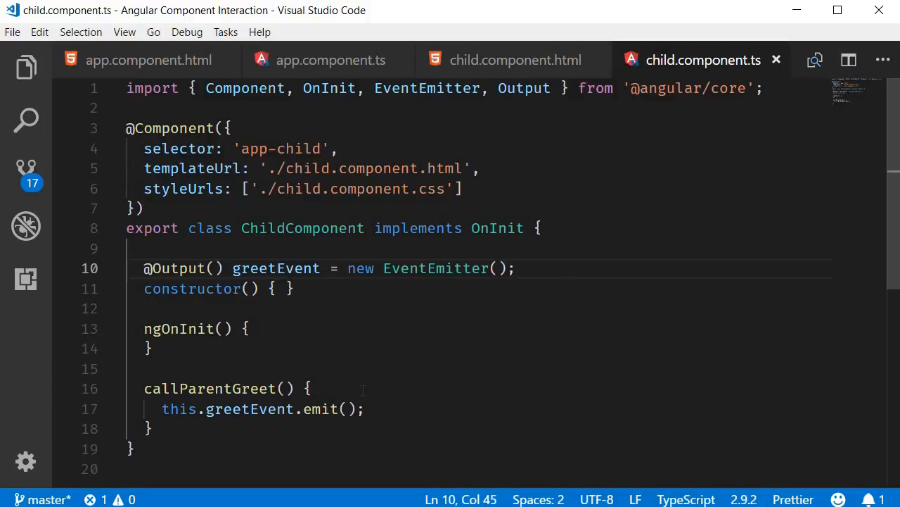
pyautogui.doubleClick(250, 408)
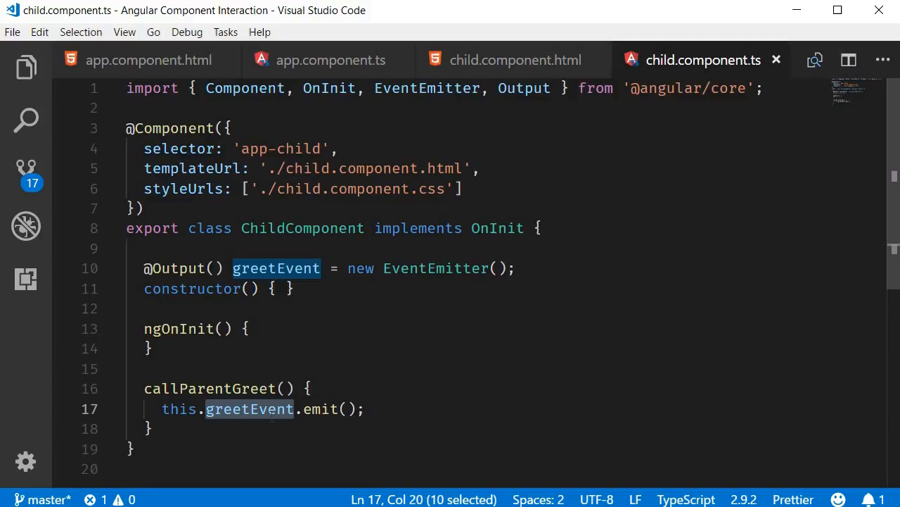
pyautogui.moveTo(181, 73)
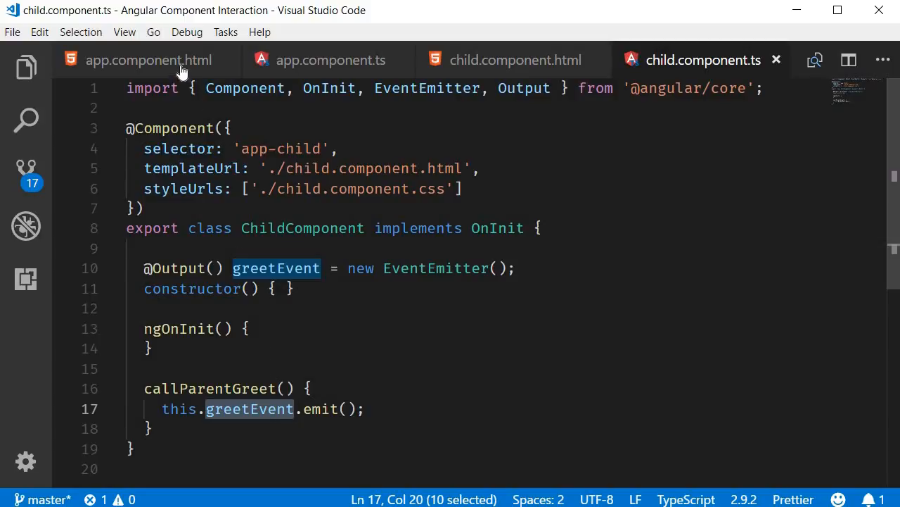
# - Bind (greetEvent)="greet" on the <app-child> tag in app.component.html
pyautogui.click(148, 59)
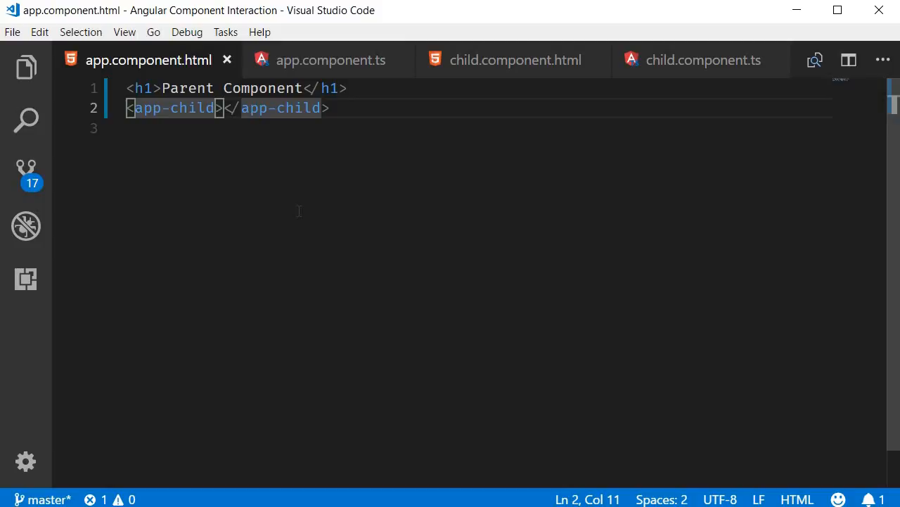
pyautogui.write('" "')
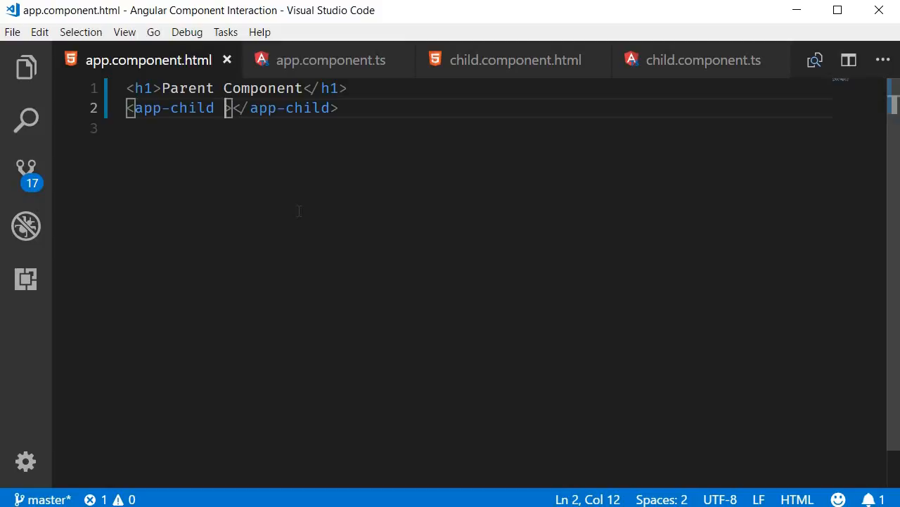
pyautogui.write('(greetEvent)="')
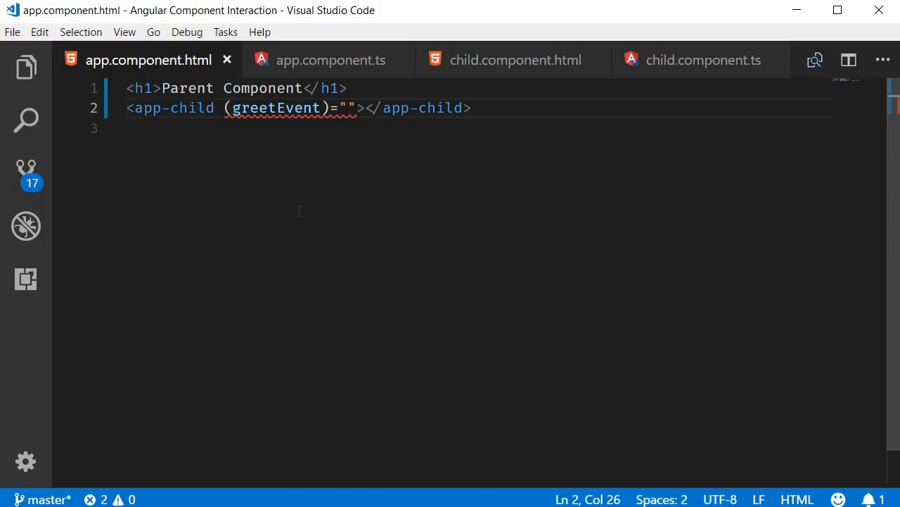
pyautogui.write('greet')
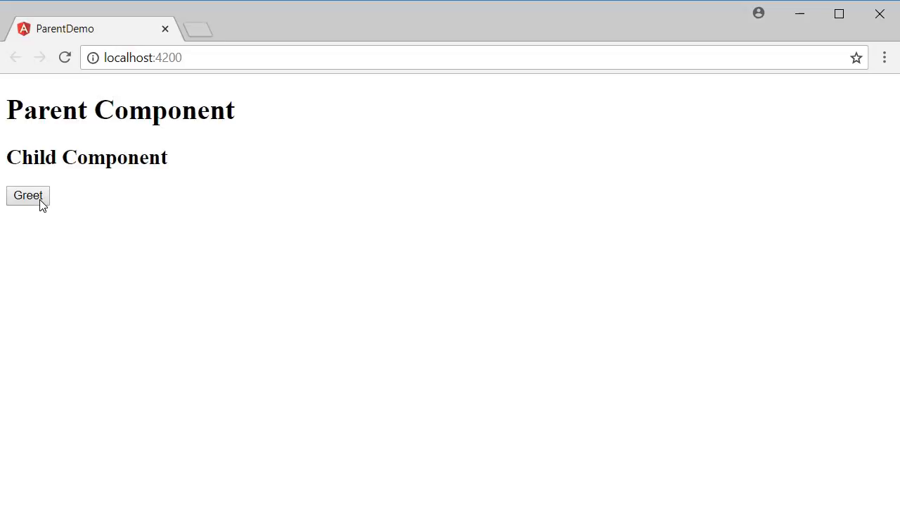
pyautogui.click(28, 194)
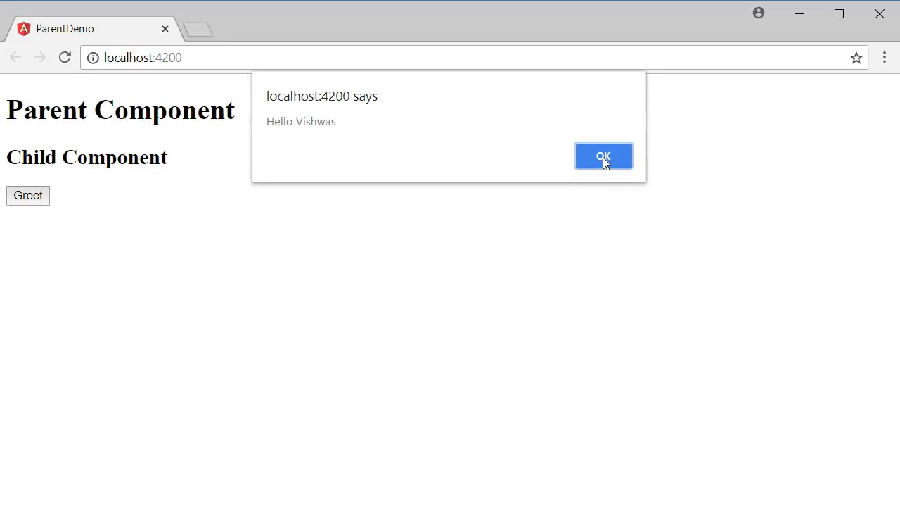
pyautogui.click(602, 155)
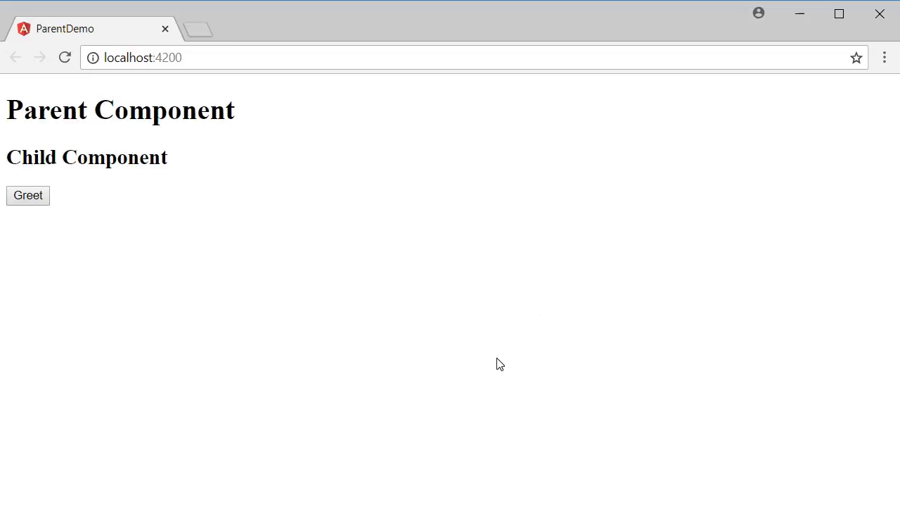
pyautogui.moveTo(509, 311)
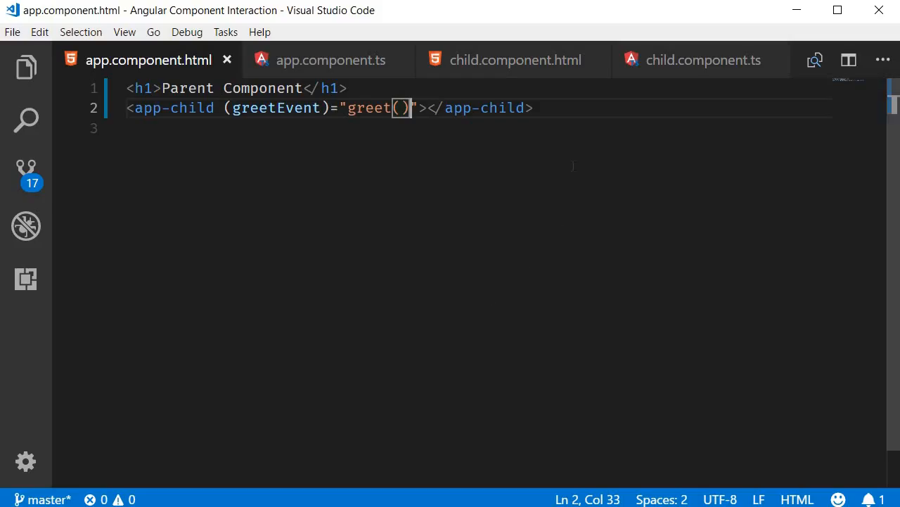
pyautogui.moveTo(699, 76)
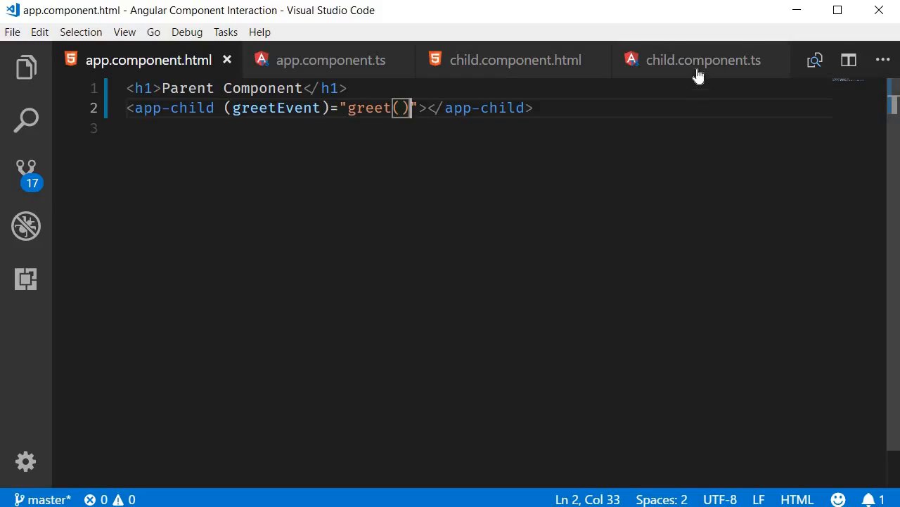
pyautogui.click(704, 59)
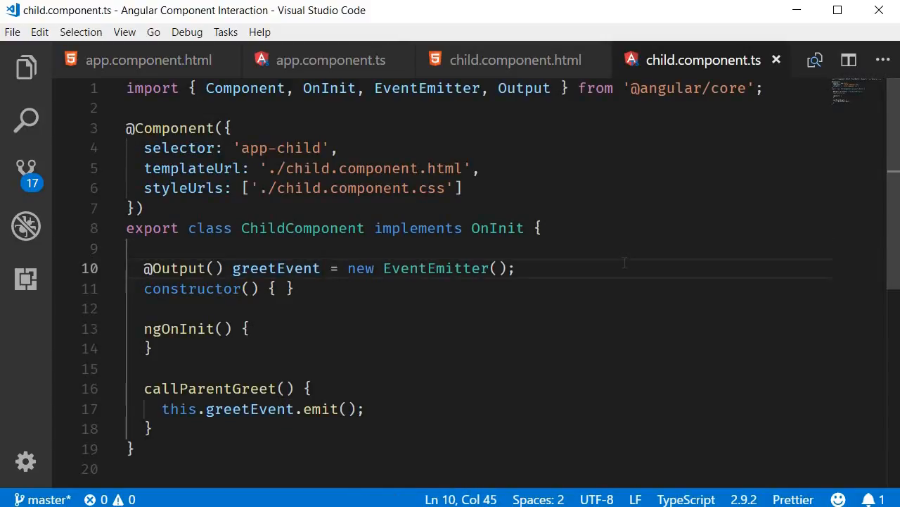
pyautogui.write('name')
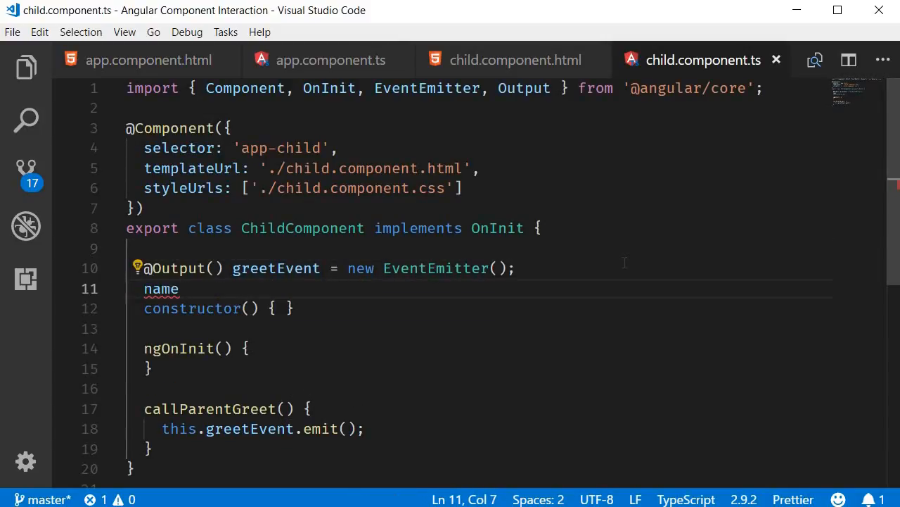
pyautogui.write("= ''")
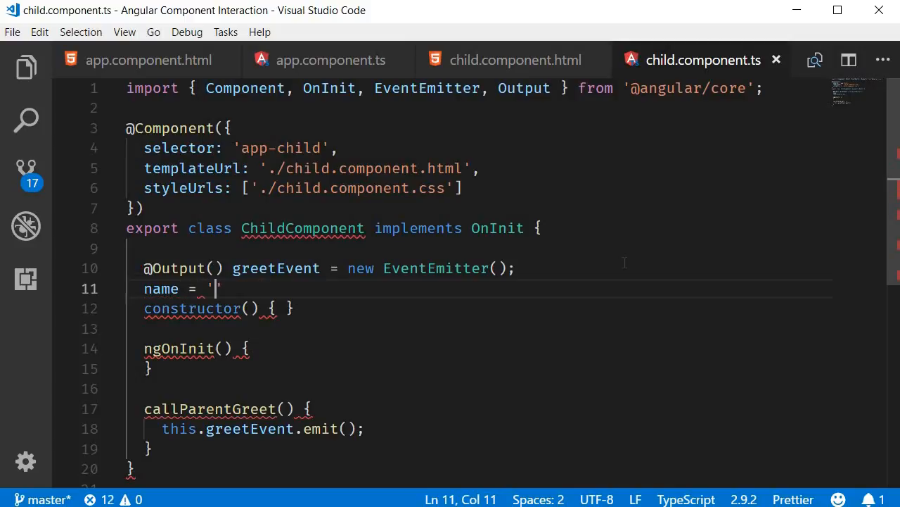
pyautogui.write('Codevolut')
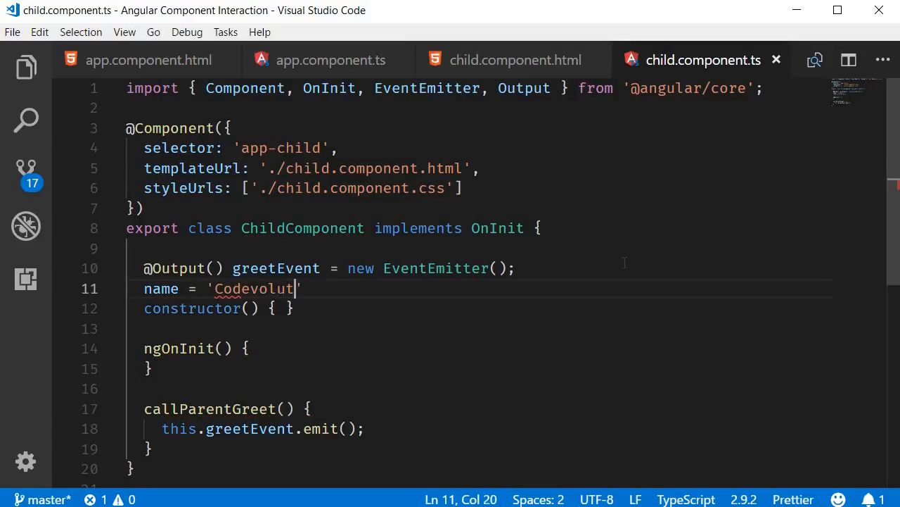
pyautogui.write("ion';")
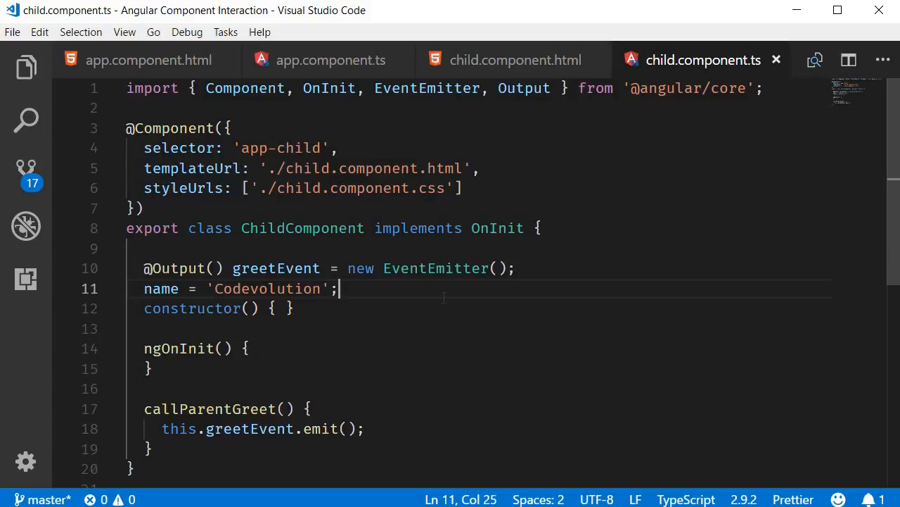
# - Change greetEvent.emit() to emit(this.name) in callParentGreet()
pyautogui.scroll(-3)
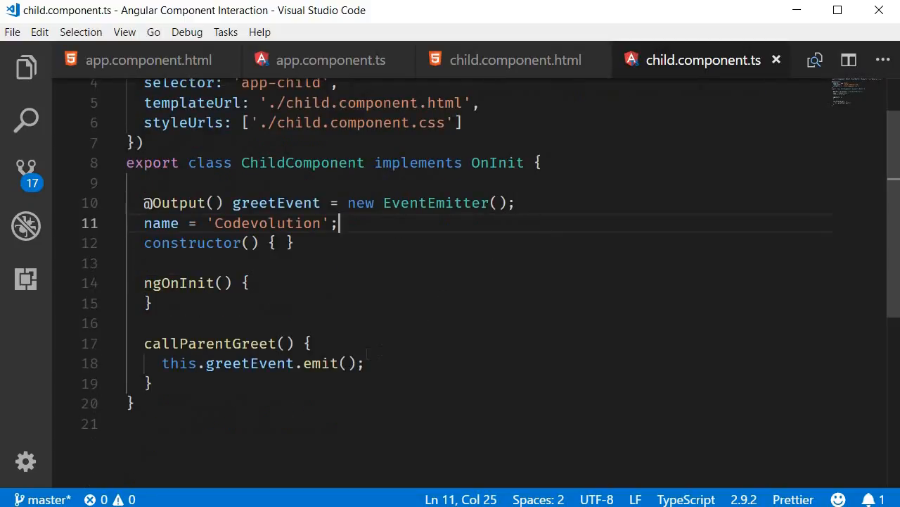
pyautogui.click(343, 363)
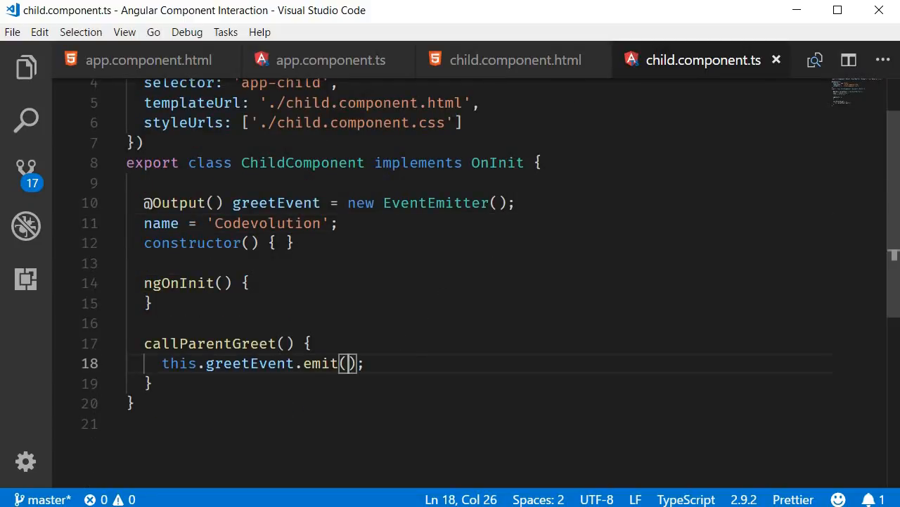
pyautogui.write('this.name')
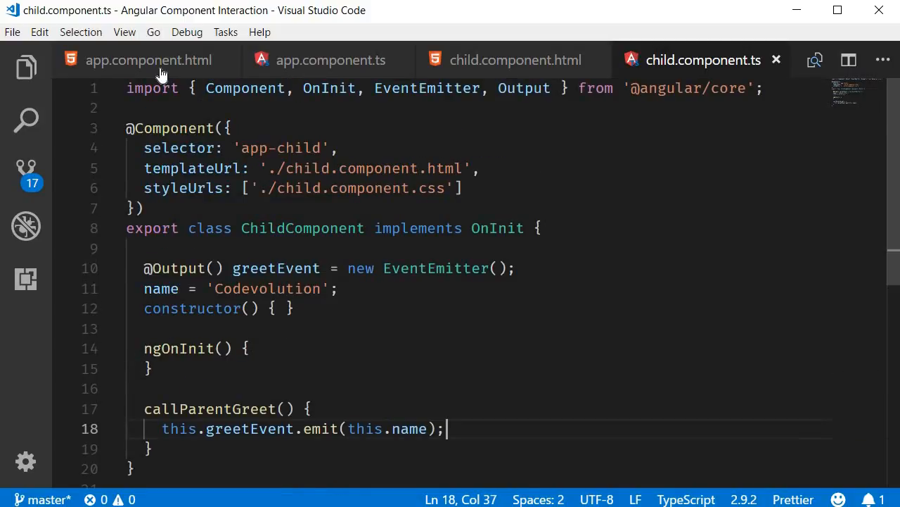
# - Pass $event into greet() in the parent template's greetEvent binding
pyautogui.click(149, 60)
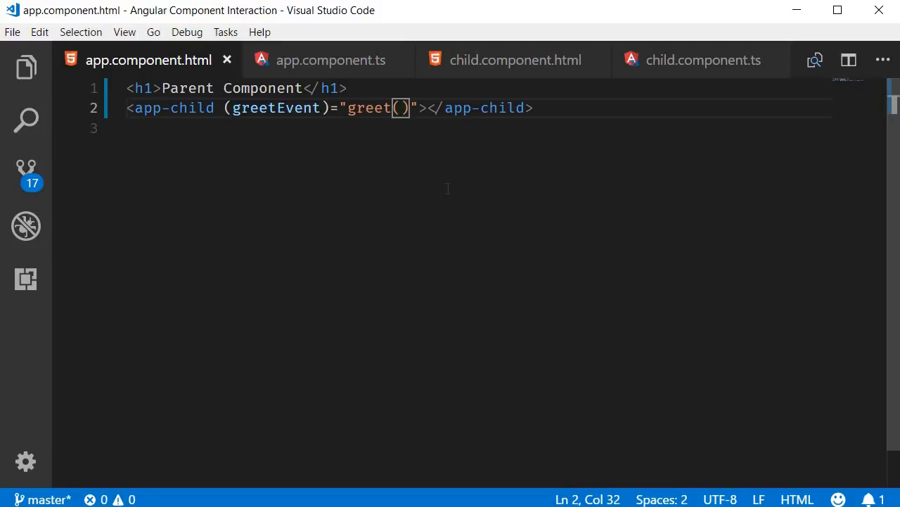
pyautogui.write('$event')
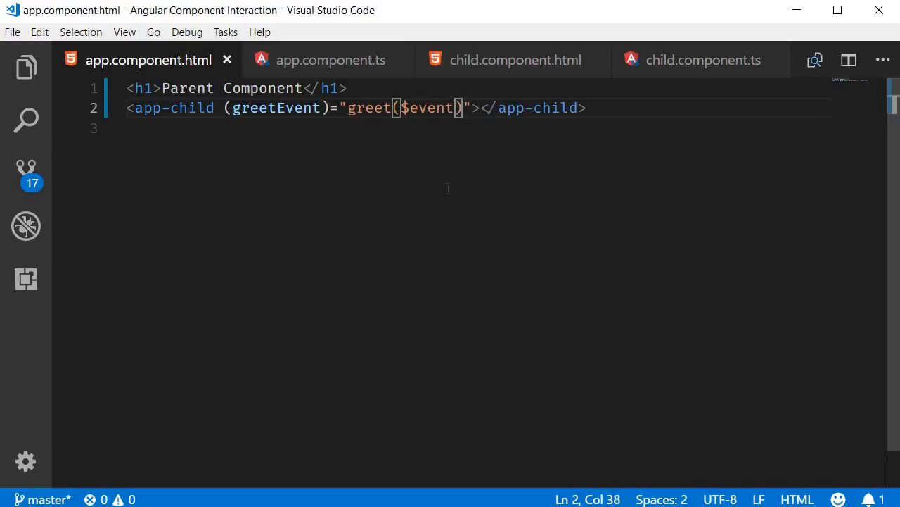
pyautogui.click(329, 59)
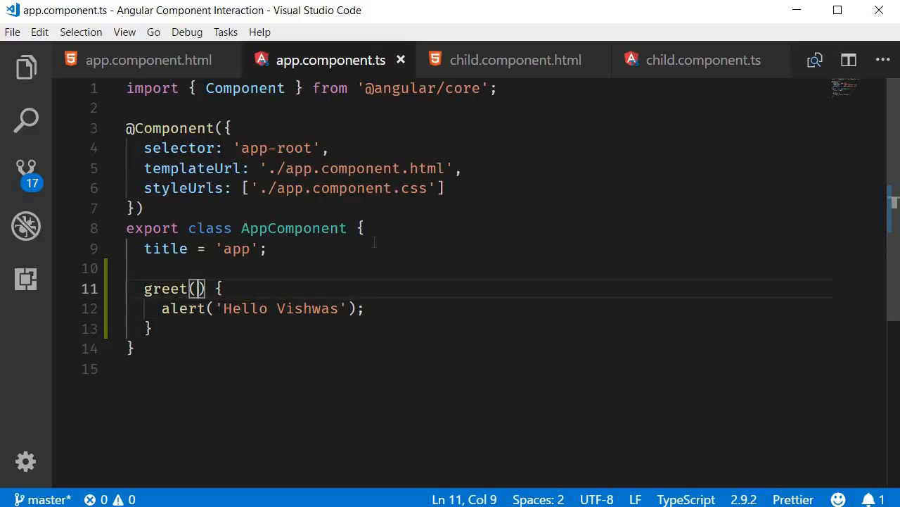
# - Give greet a name: string parameter and alert 'Hello ' + name
pyautogui.write('name: string')
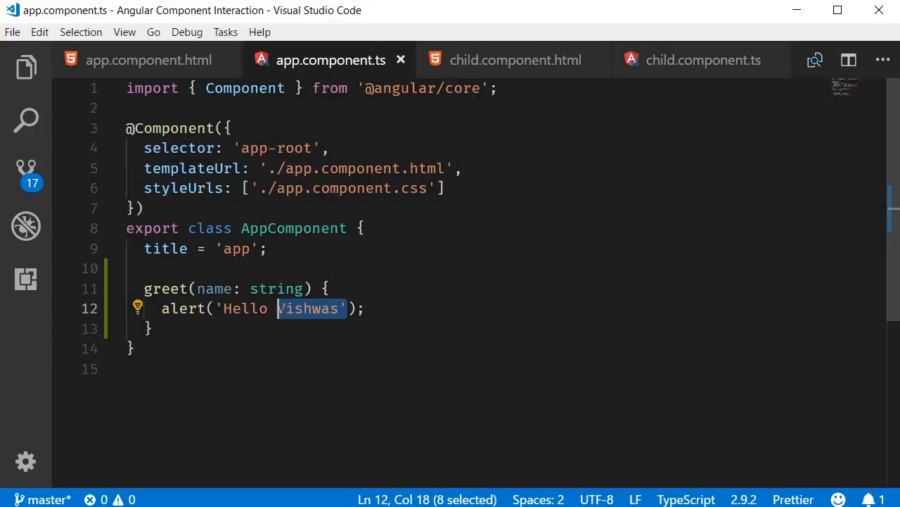
pyautogui.press('Delete')
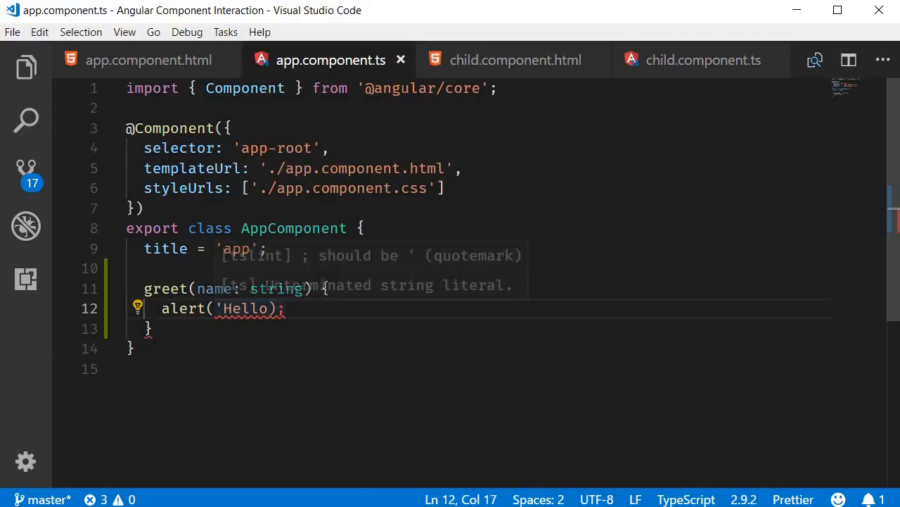
pyautogui.write("' + name")
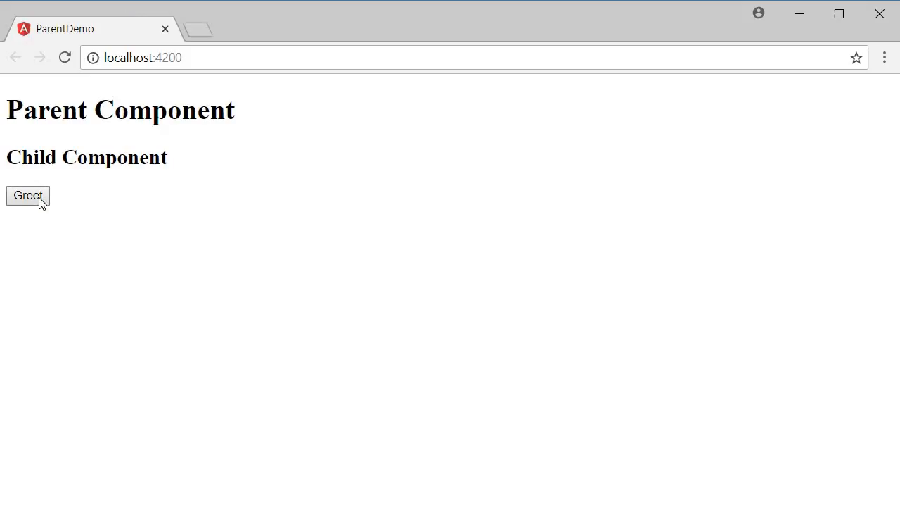
pyautogui.click(29, 194)
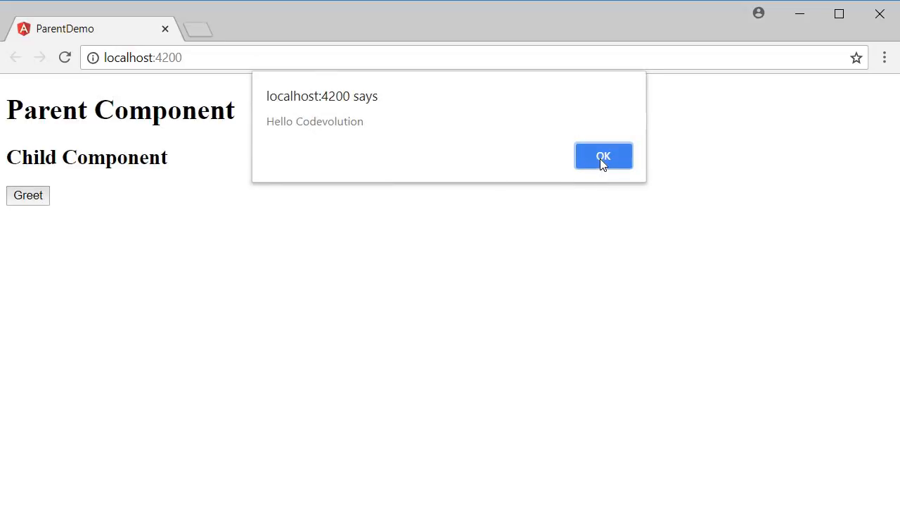
pyautogui.click(602, 155)
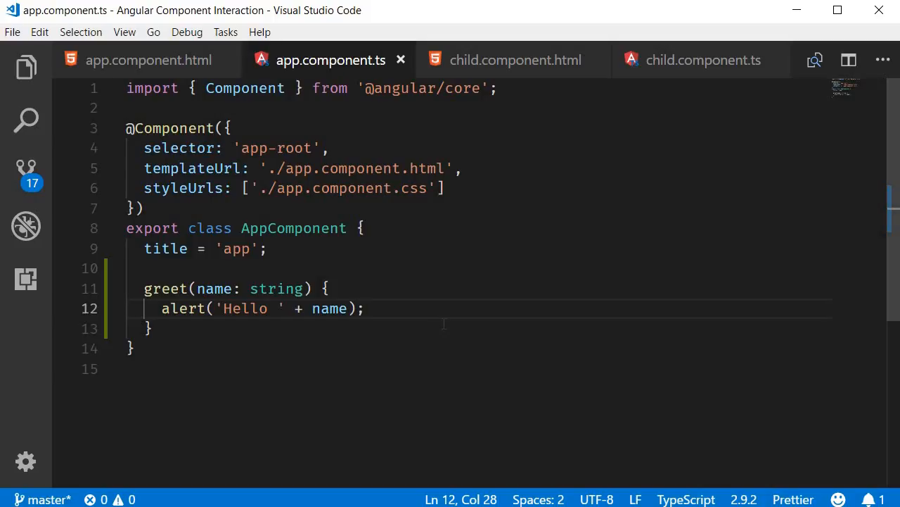
pyautogui.click(704, 59)
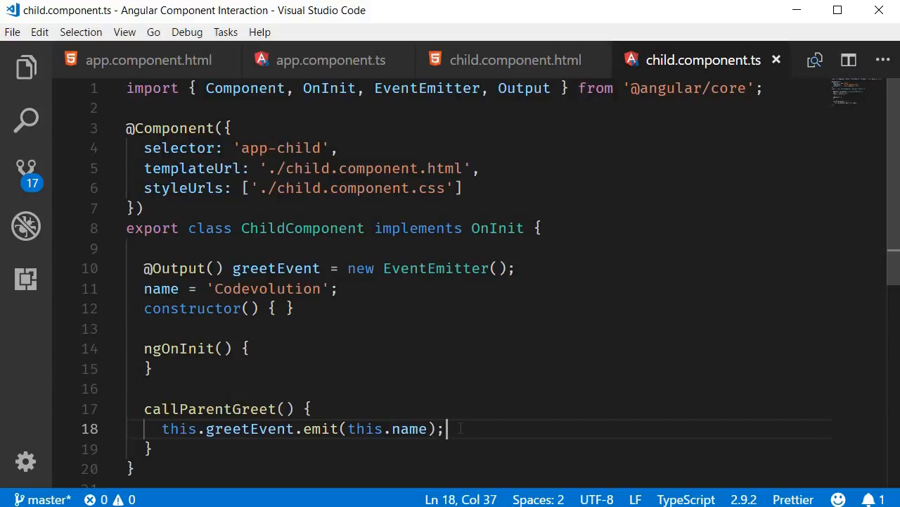
pyautogui.click(149, 59)
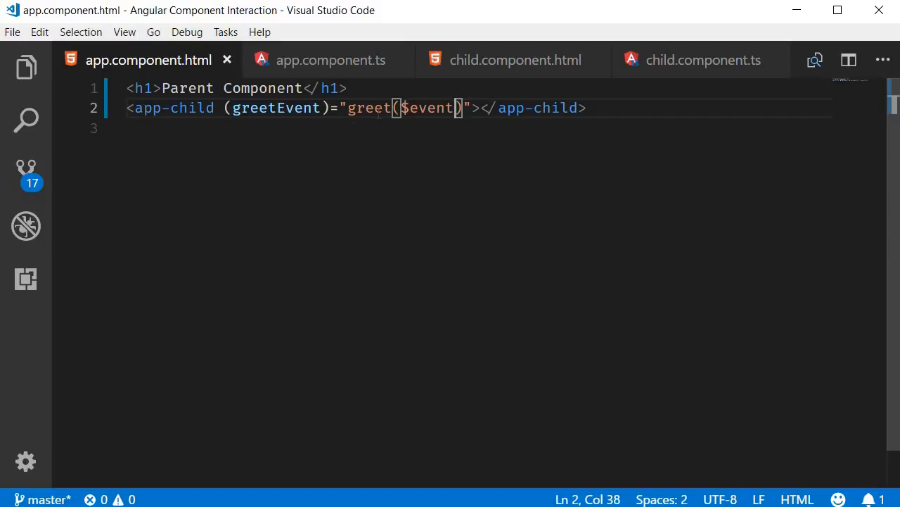
pyautogui.doubleClick(367, 107)
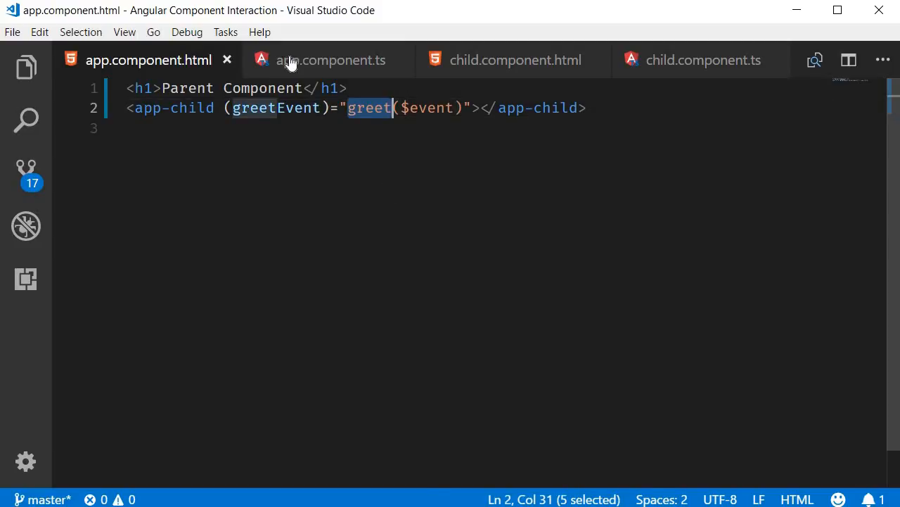
pyautogui.click(329, 59)
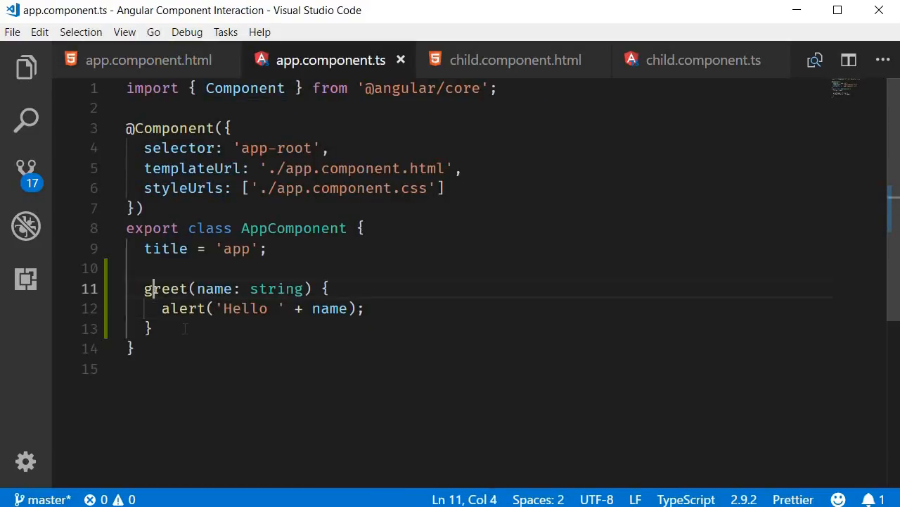
pyautogui.click(149, 329)
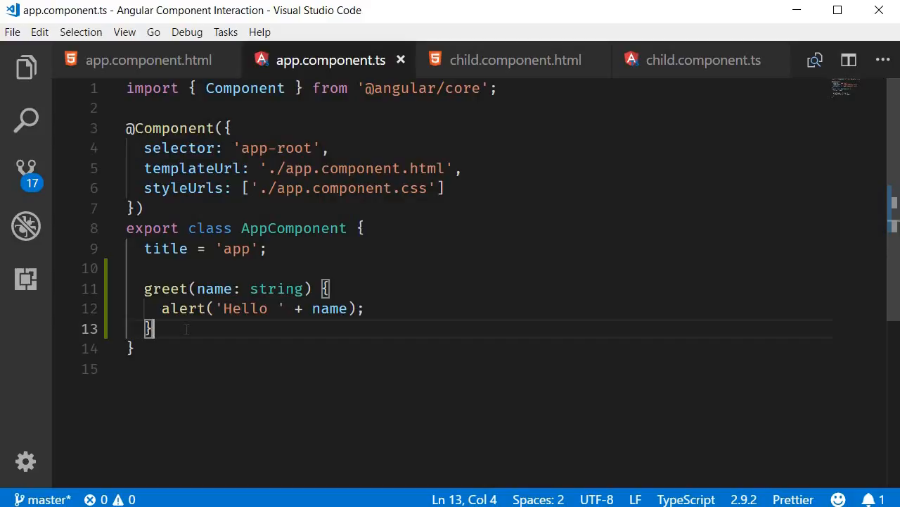